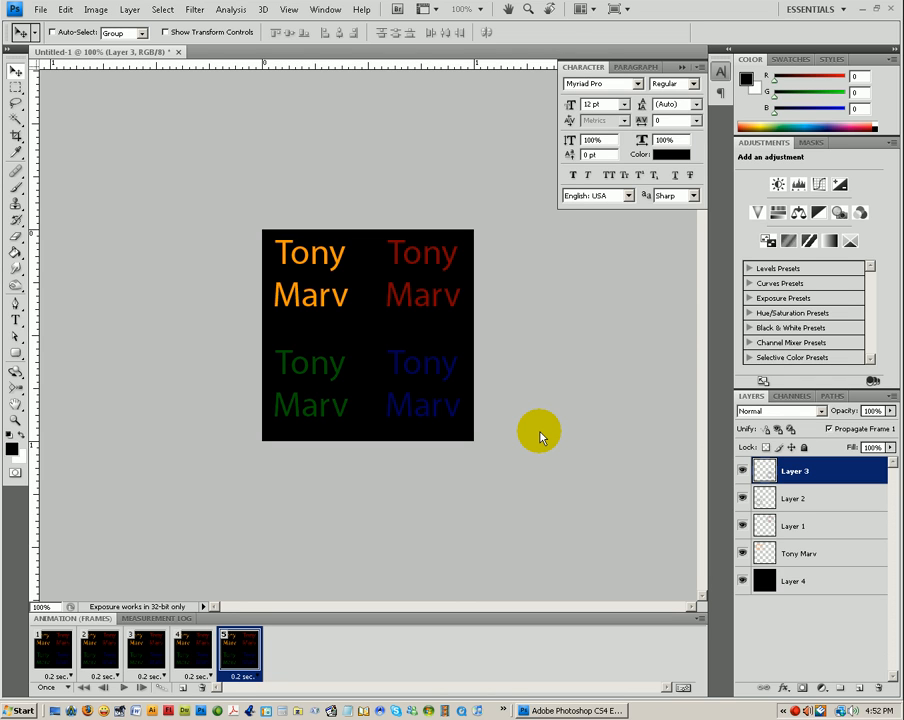
mouse_move(324, 8)
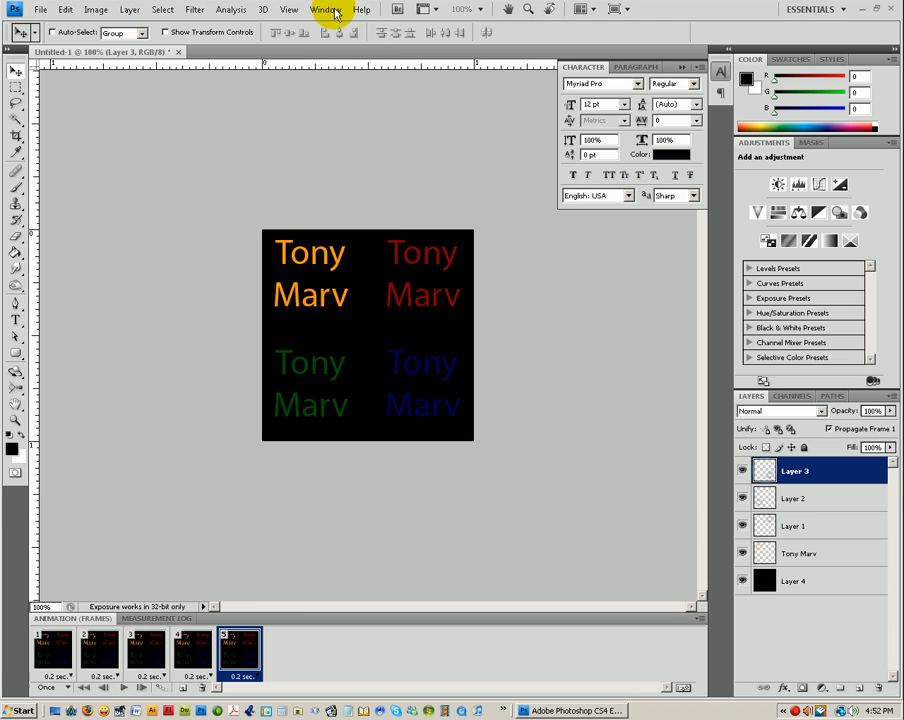
Hide one Tony Marv text layer in the first frame and move to the next frame
left_click(324, 8)
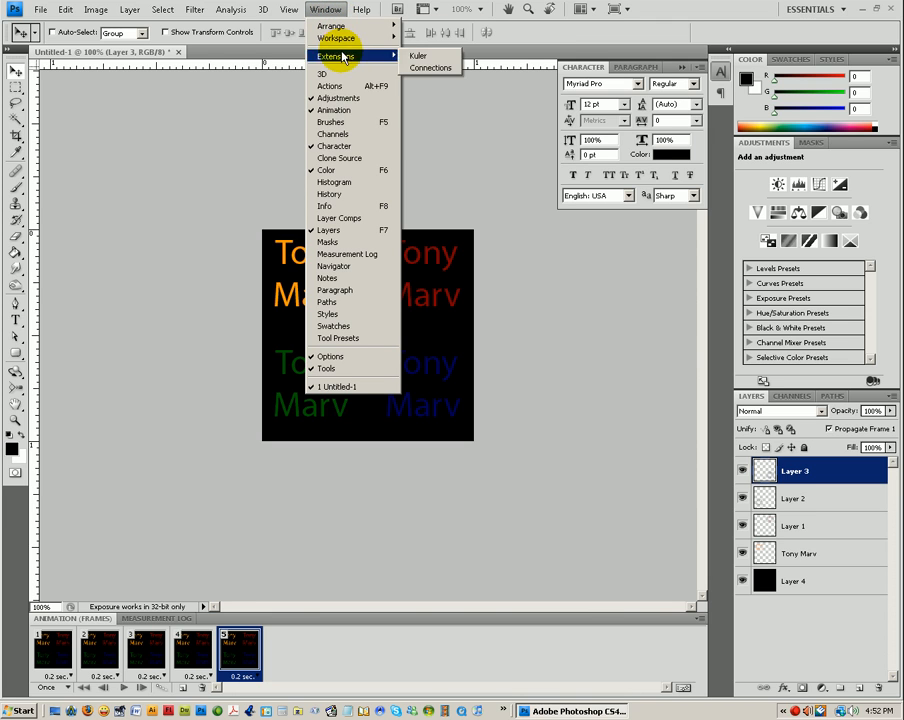
mouse_move(332, 110)
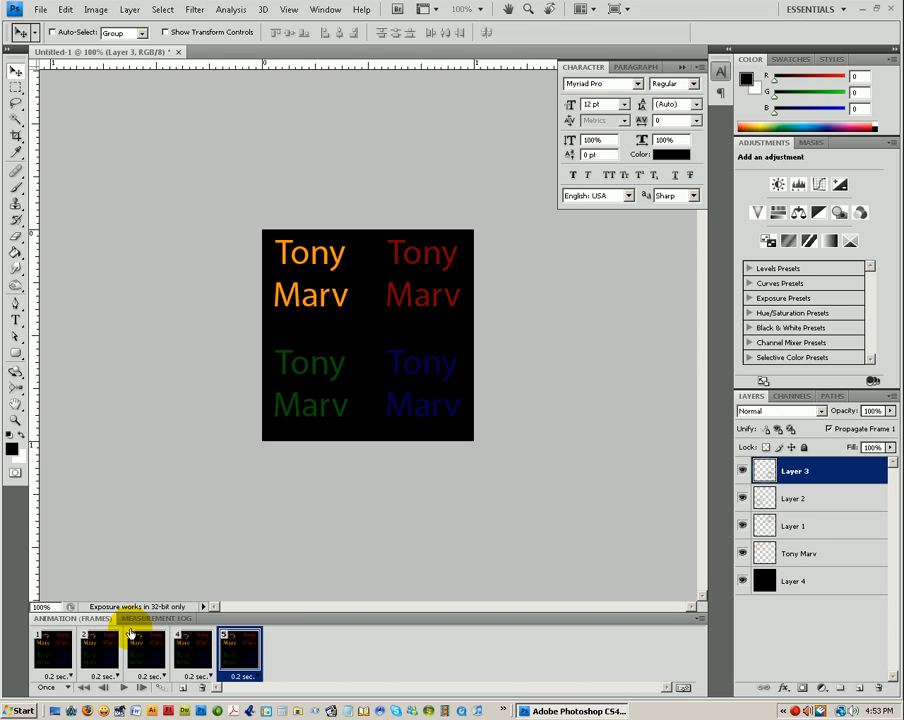
mouse_move(58, 580)
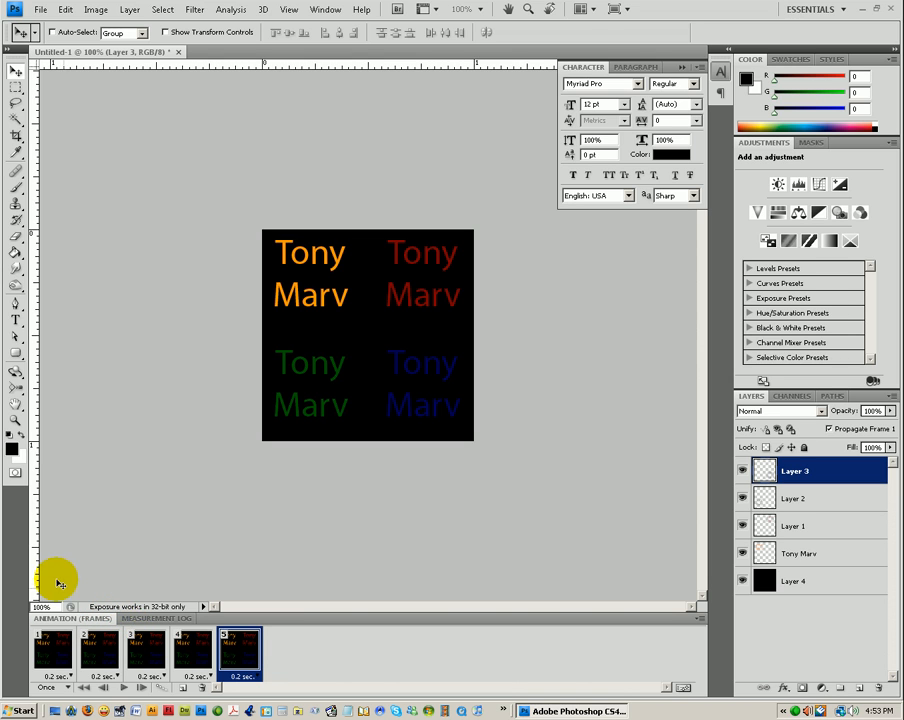
mouse_move(112, 618)
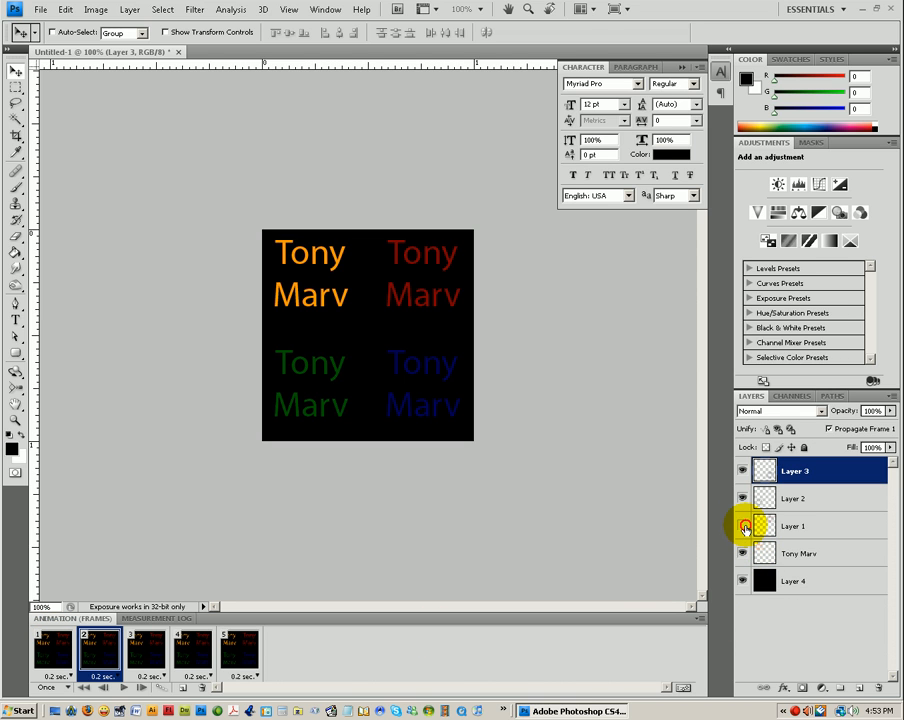
left_click(744, 526)
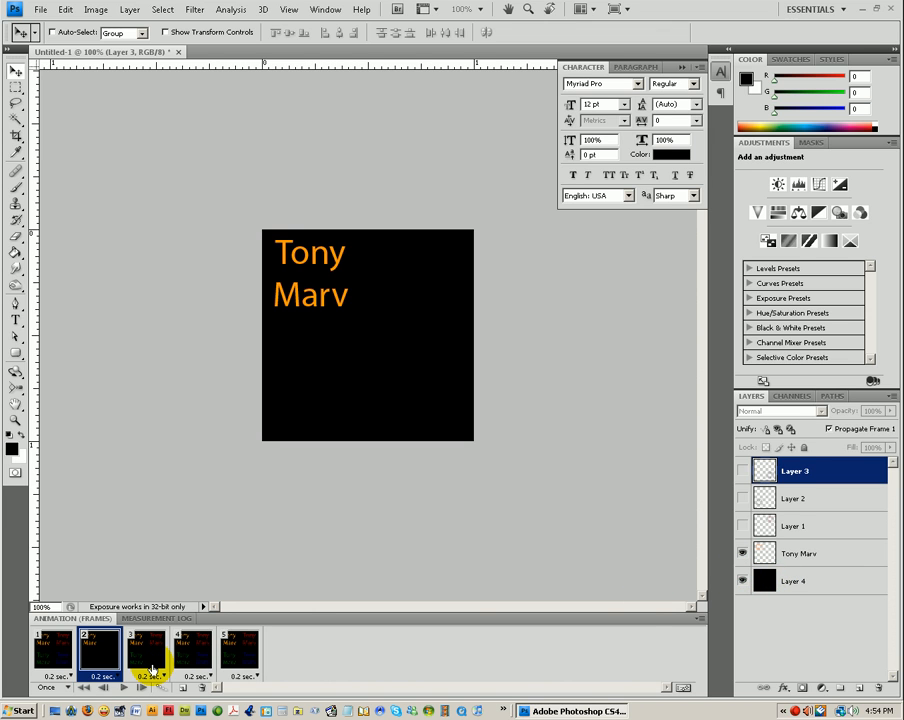
left_click(144, 650)
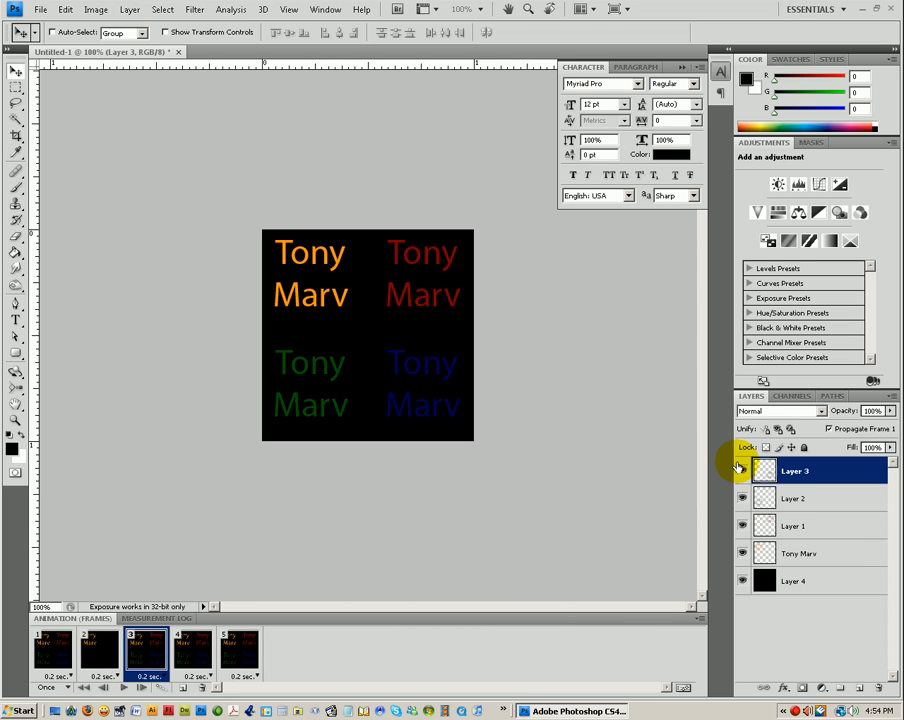
Toggle the coloured Tony Marv text layers so each later frame reveals another text
left_click(744, 470)
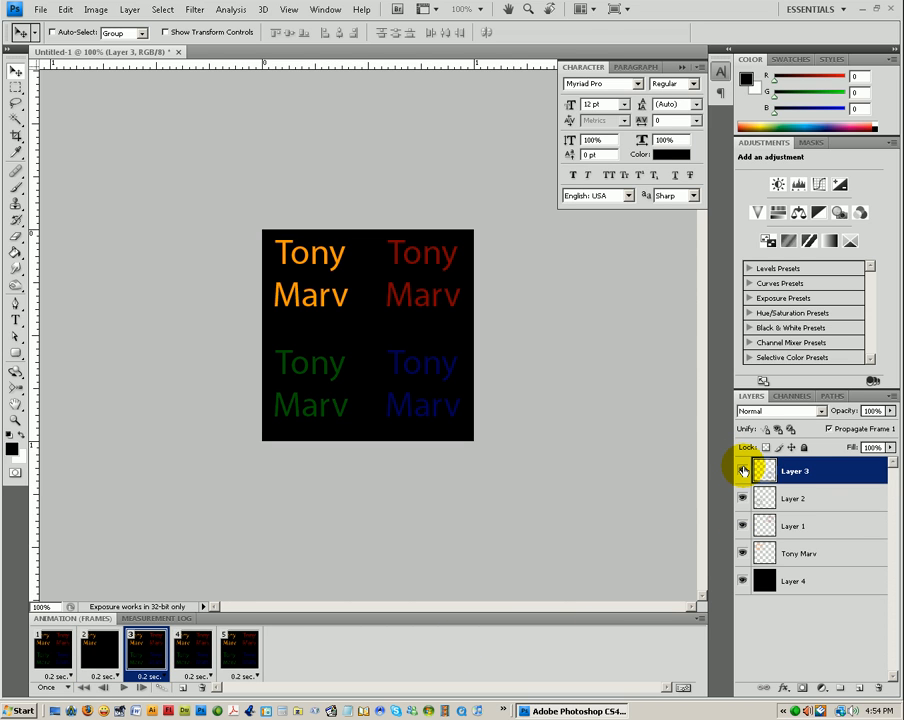
mouse_move(744, 492)
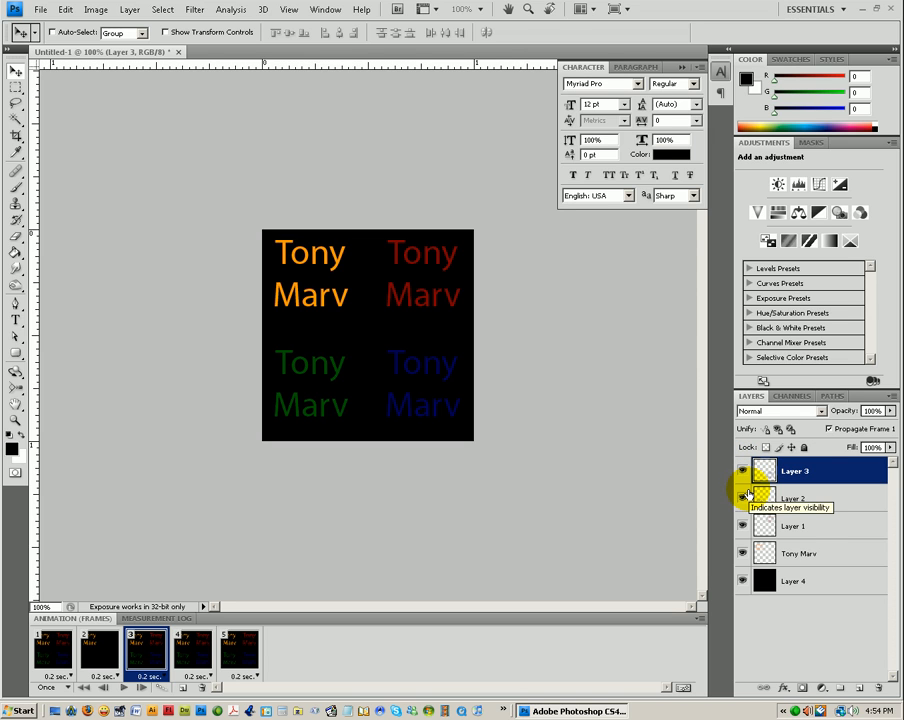
mouse_move(760, 500)
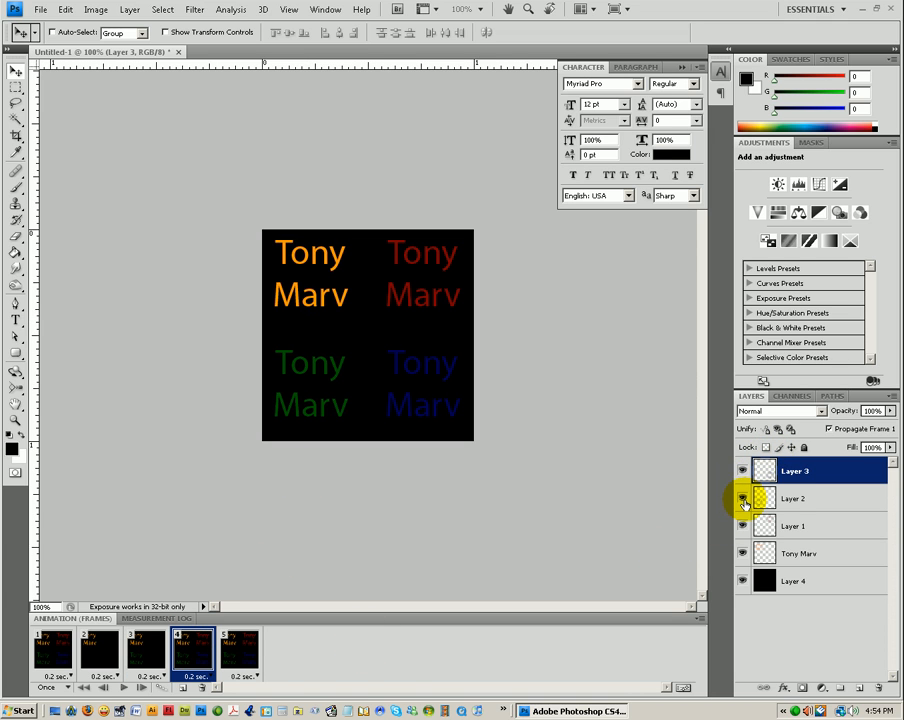
left_click(742, 498)
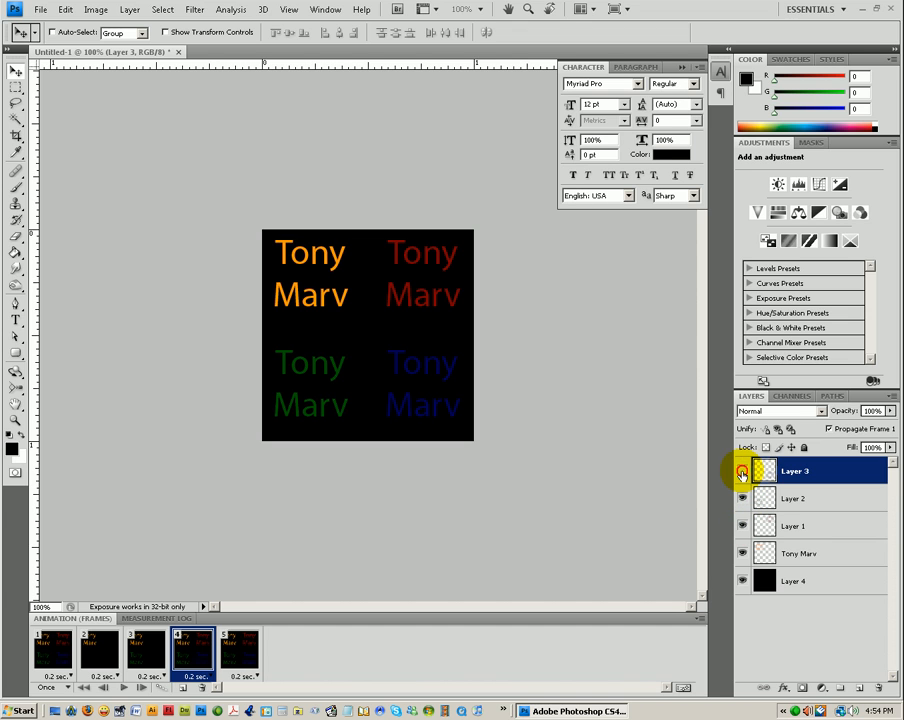
left_click(742, 472)
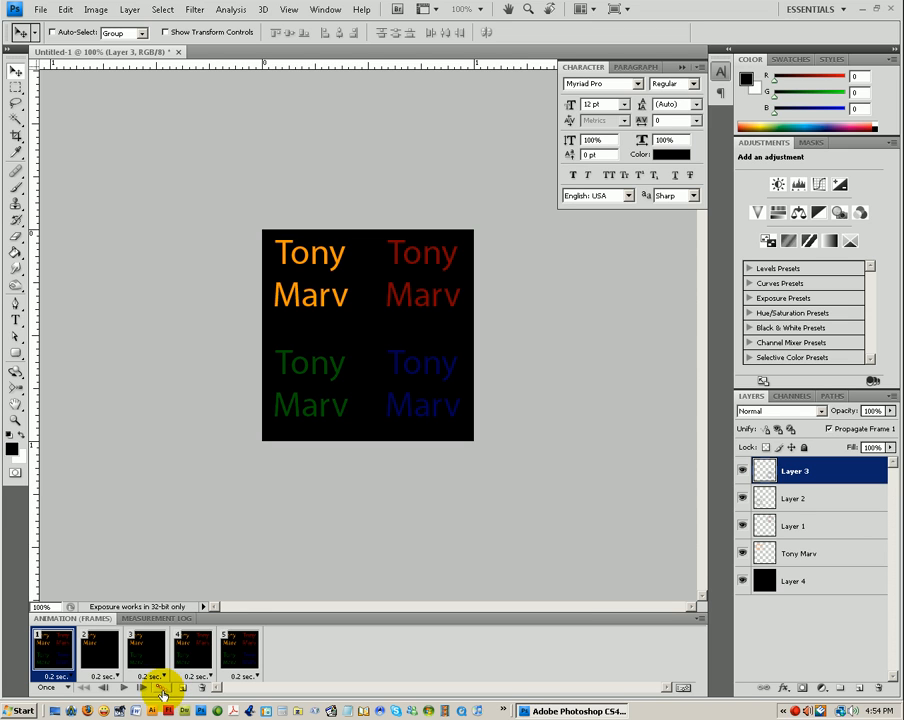
Tween 2 in-between frames after the first frame and preview the playback
left_click(160, 688)
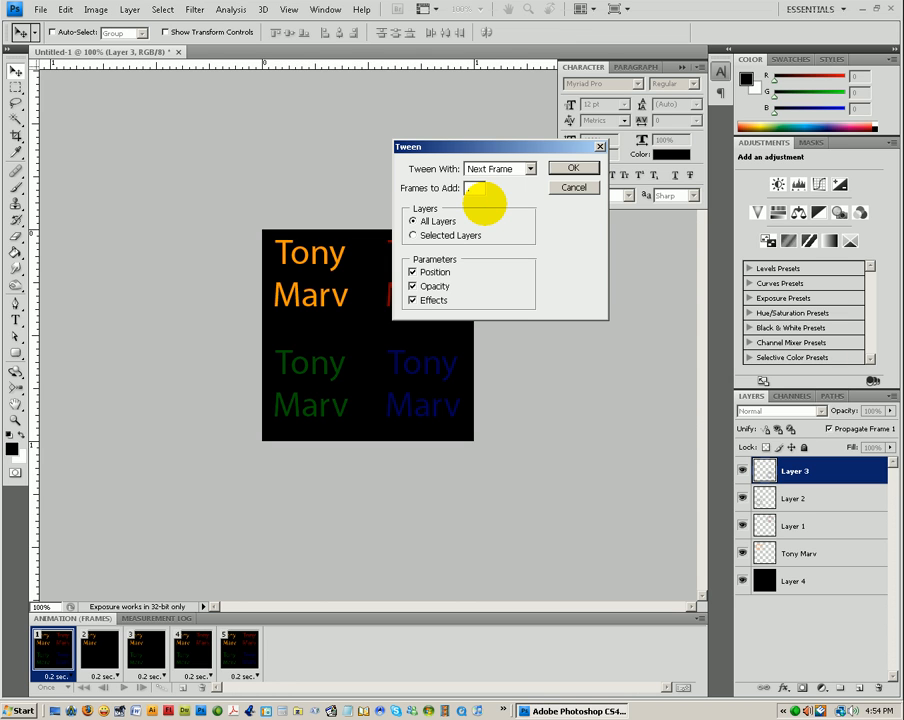
type("2")
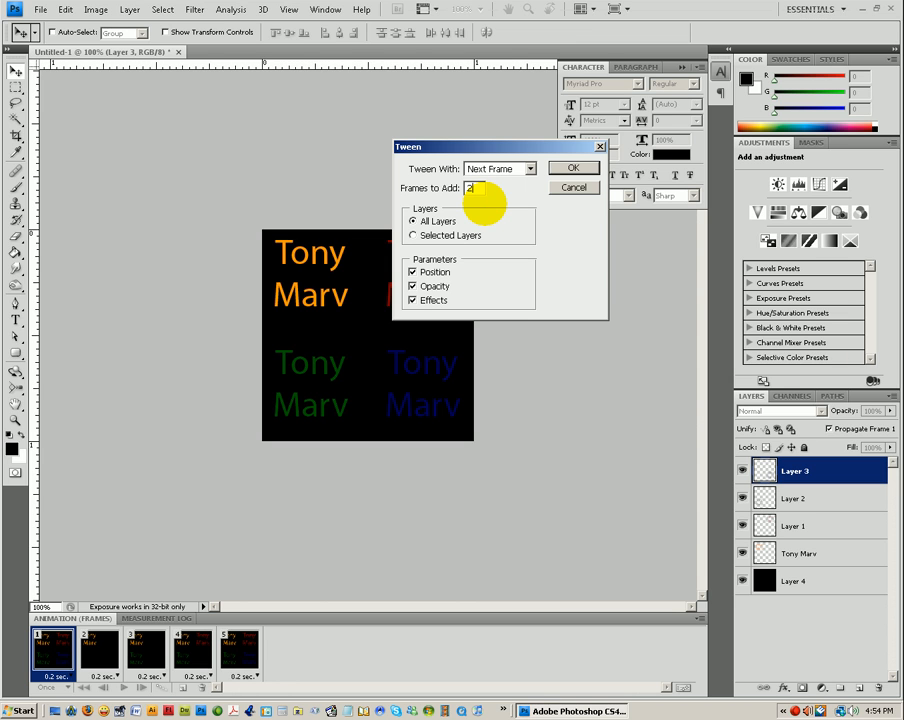
left_click(574, 168)
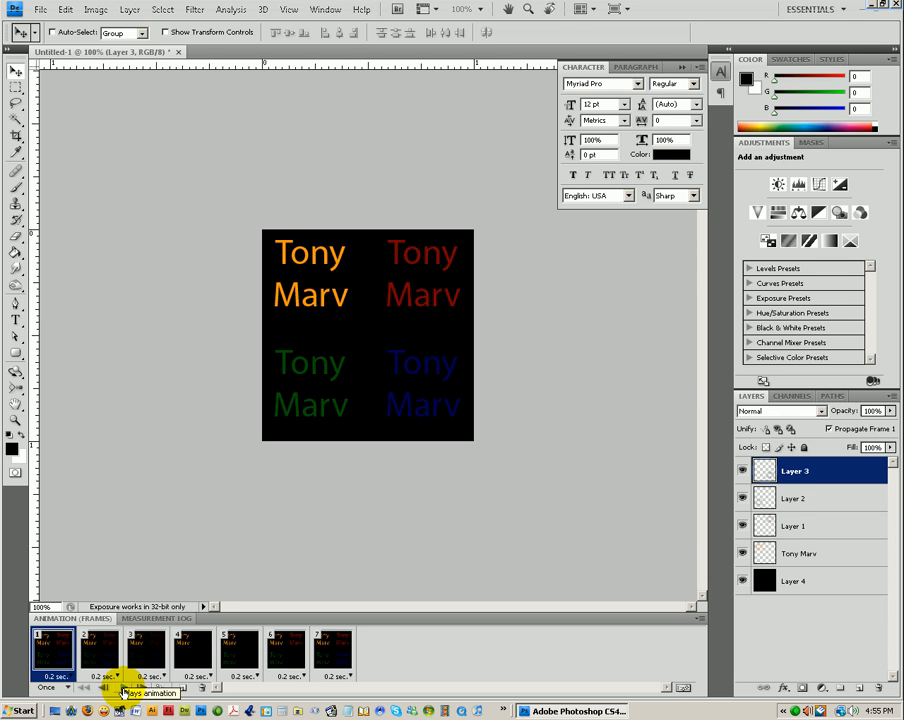
left_click(240, 650)
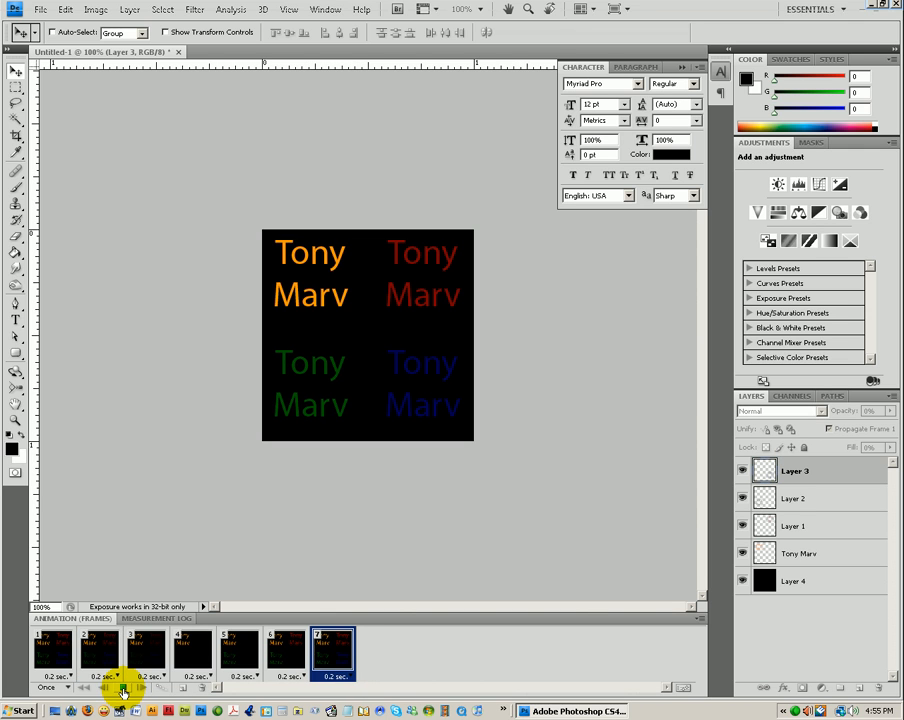
left_click(56, 650)
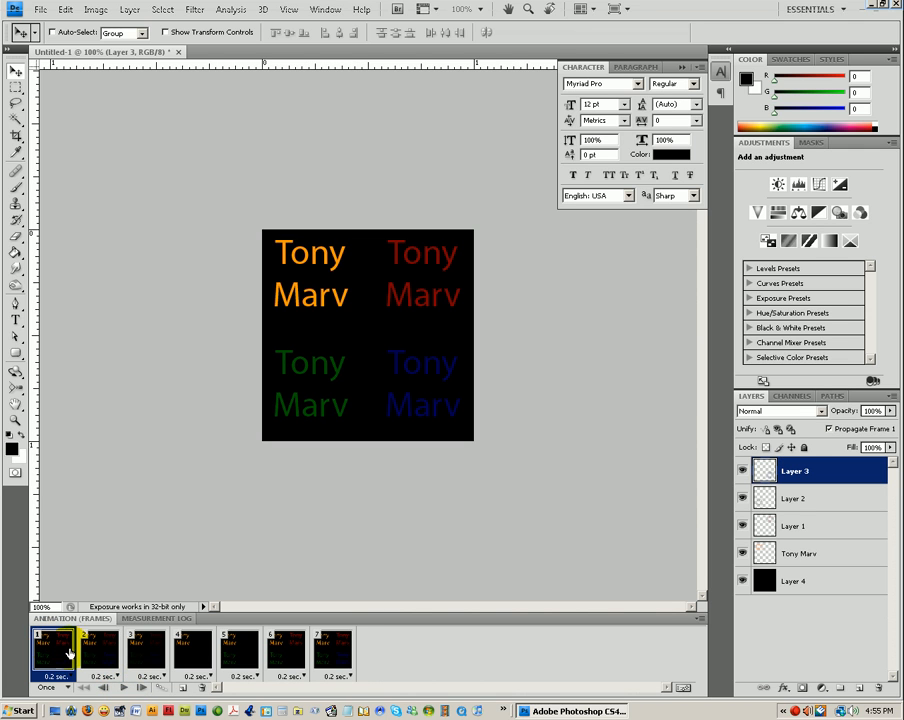
left_click(98, 650)
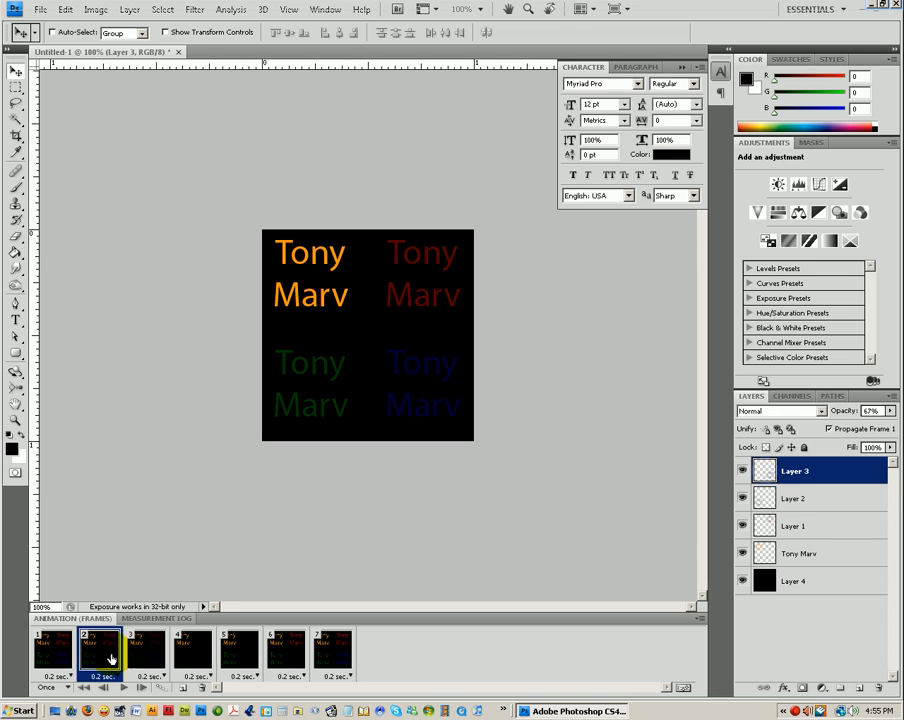
left_click(146, 650)
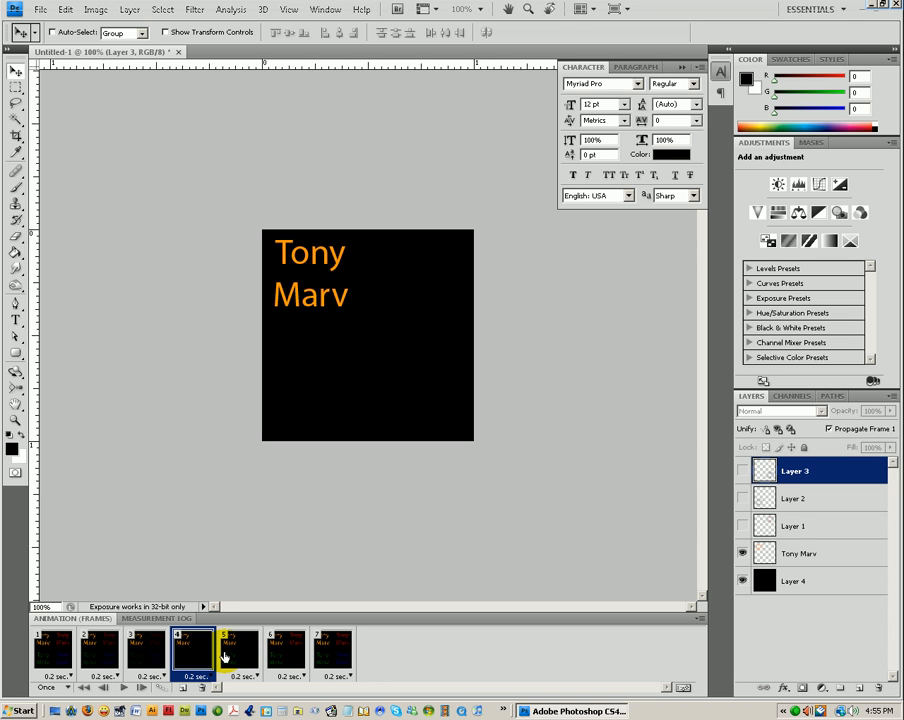
left_click(240, 650)
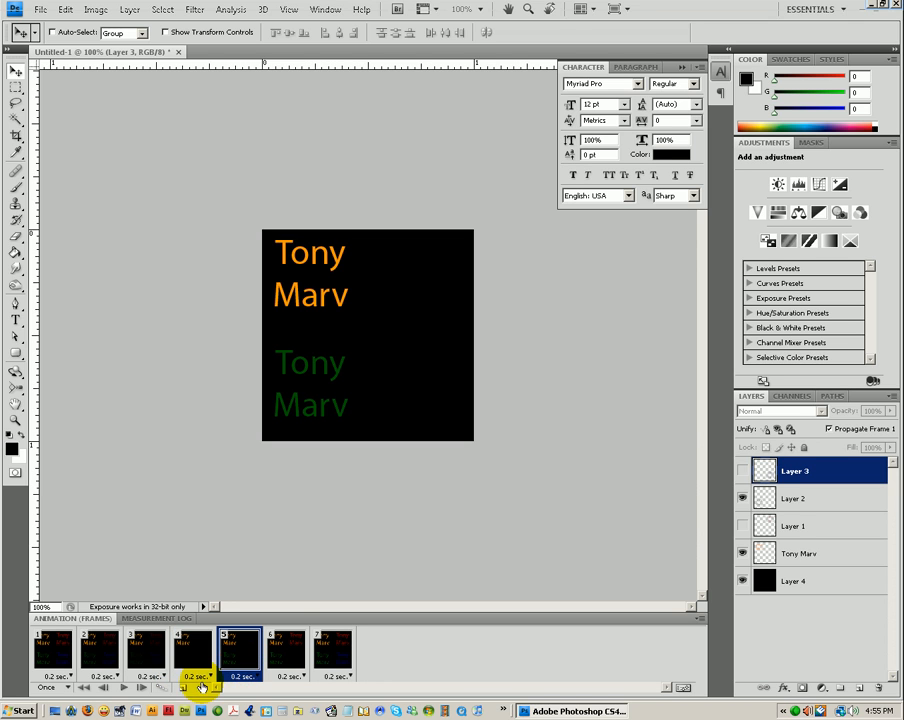
Tween 2 more frames before the orange-and-green frame, preview from frame one, and select the next frame
left_click(200, 688)
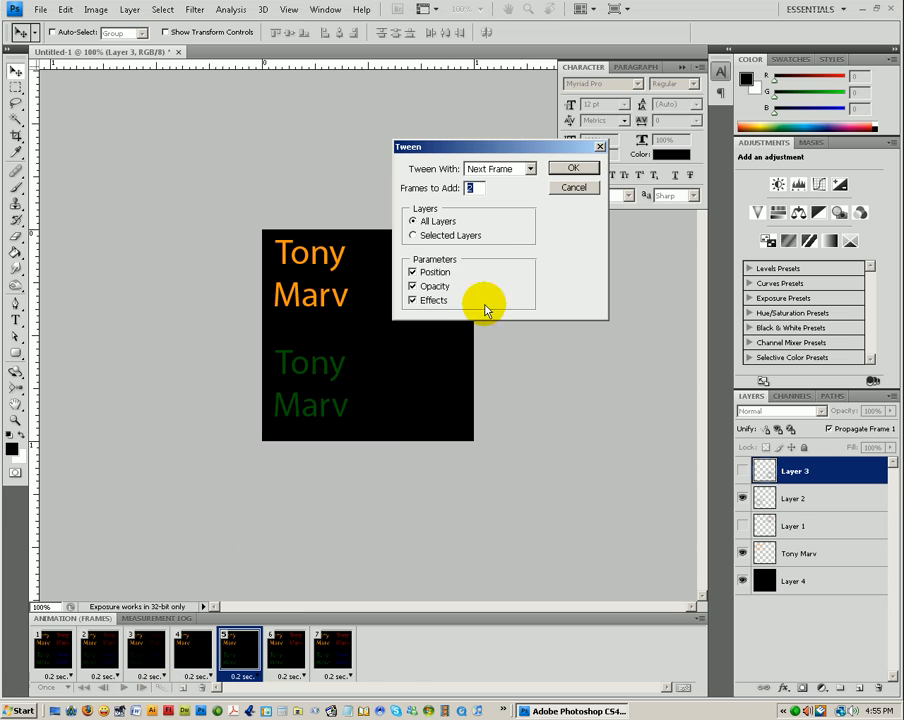
mouse_move(572, 168)
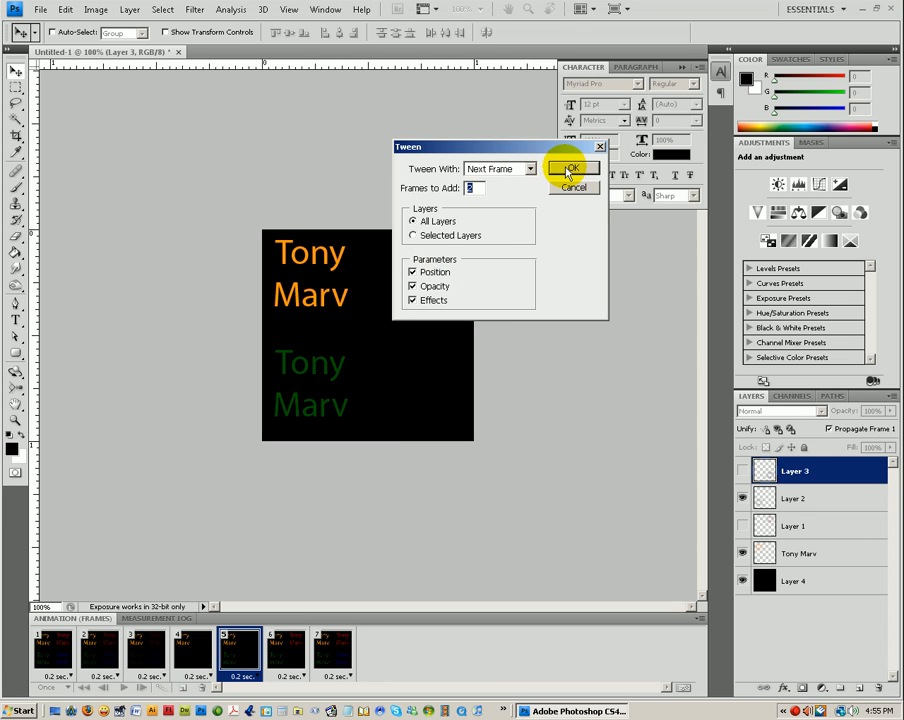
left_click(572, 168)
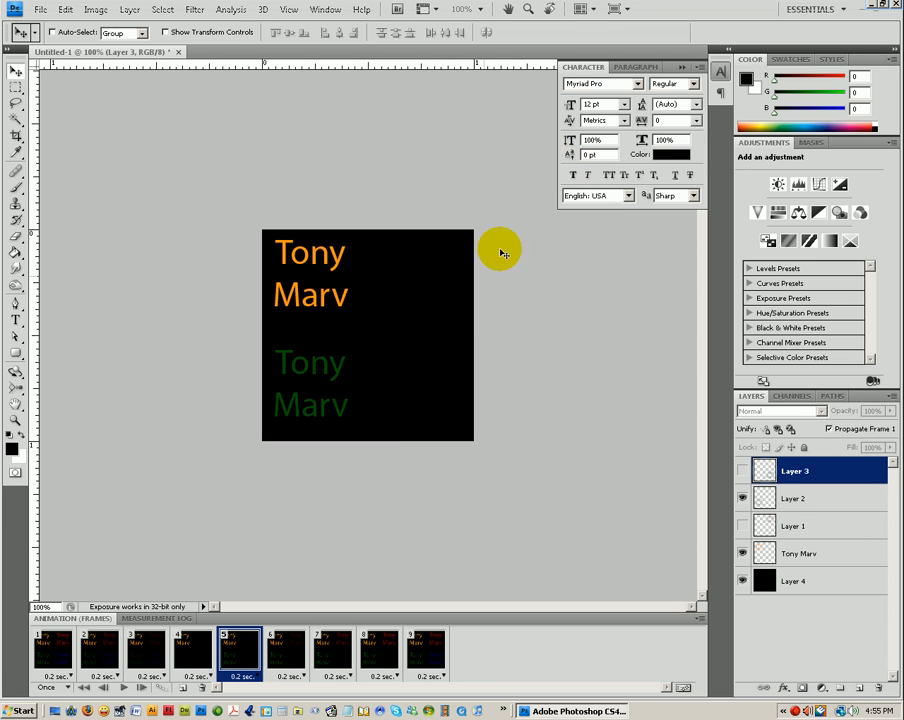
left_click(124, 688)
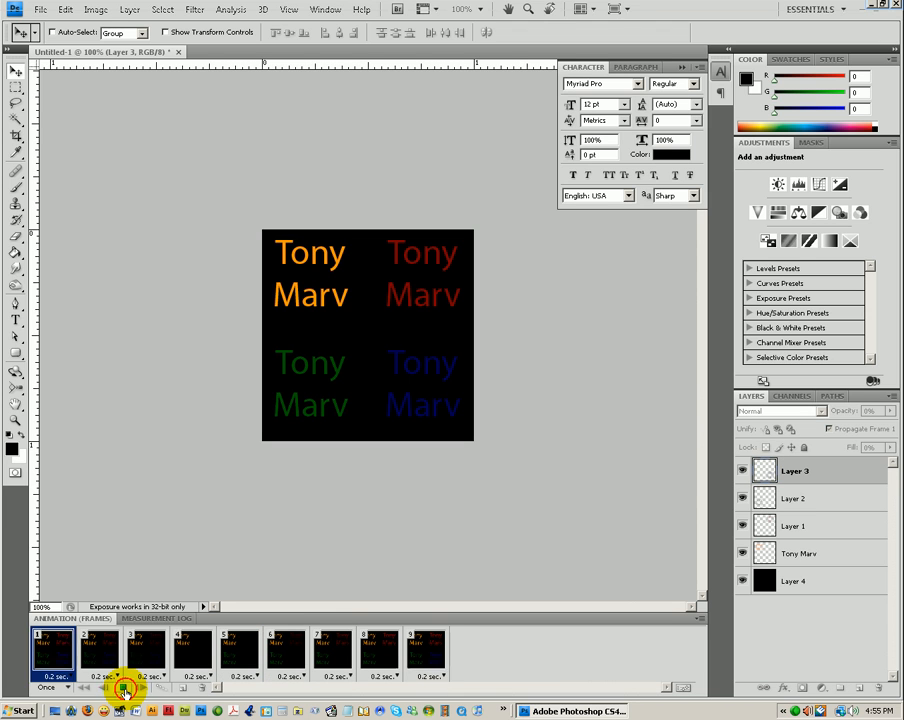
left_click(124, 688)
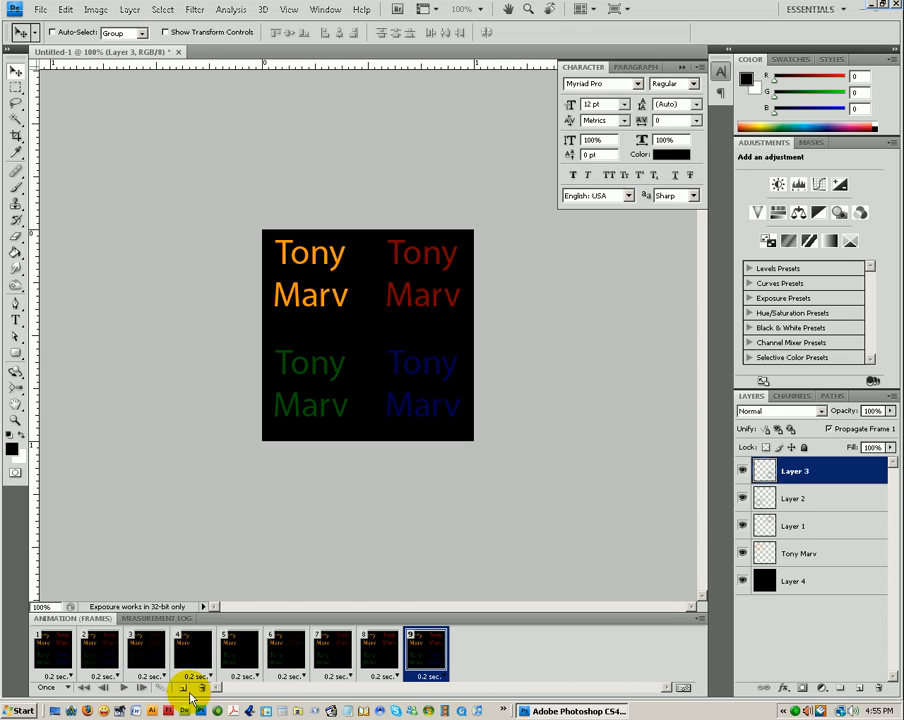
left_click(380, 650)
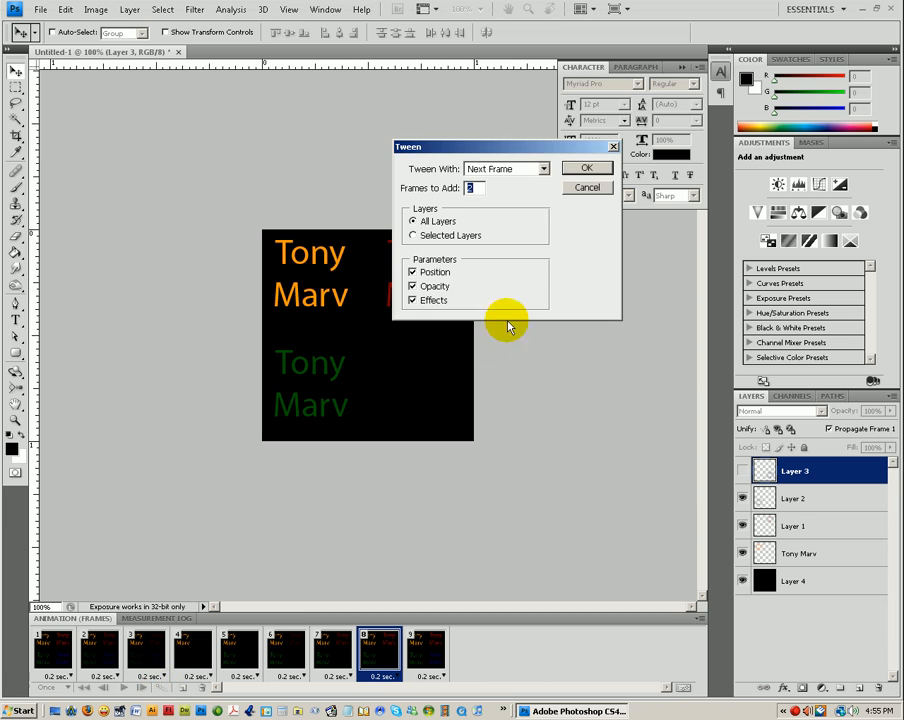
Confirm the last tween to reach eleven frames and step through them to check blending
left_click(588, 168)
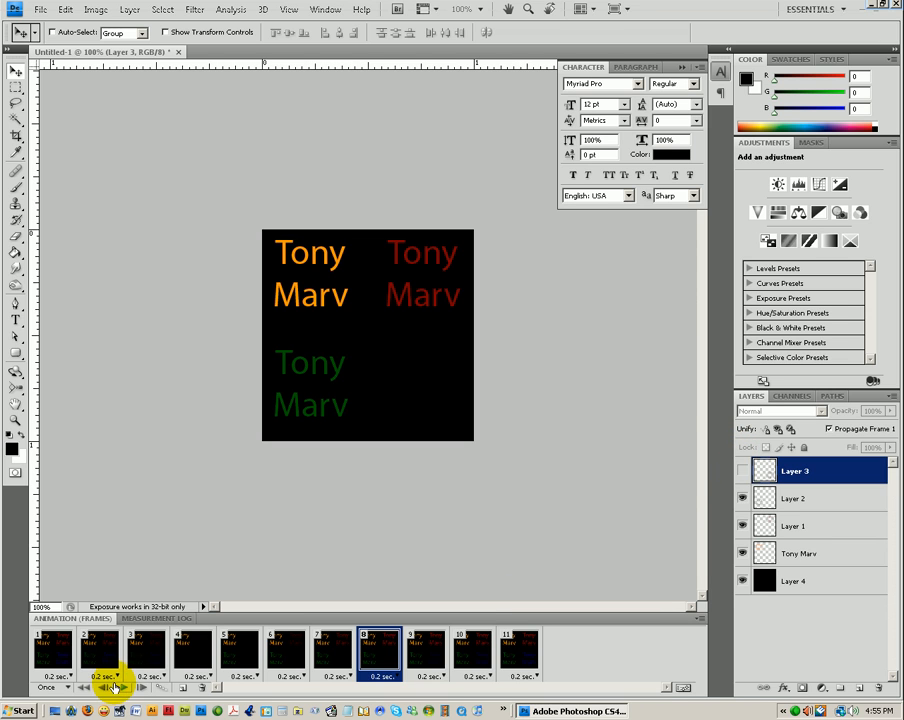
left_click(104, 688)
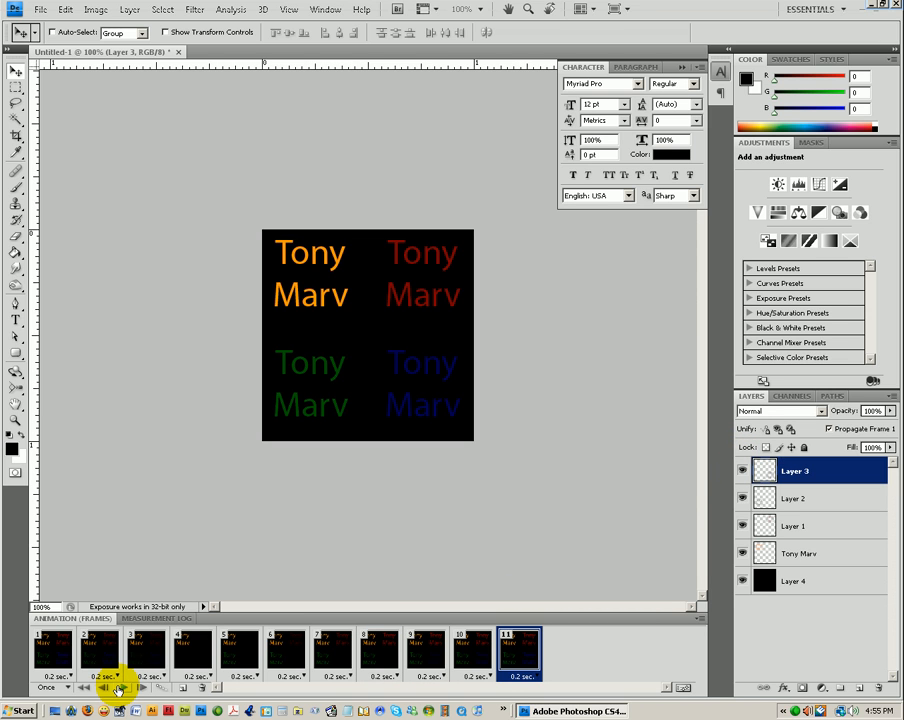
left_click(332, 650)
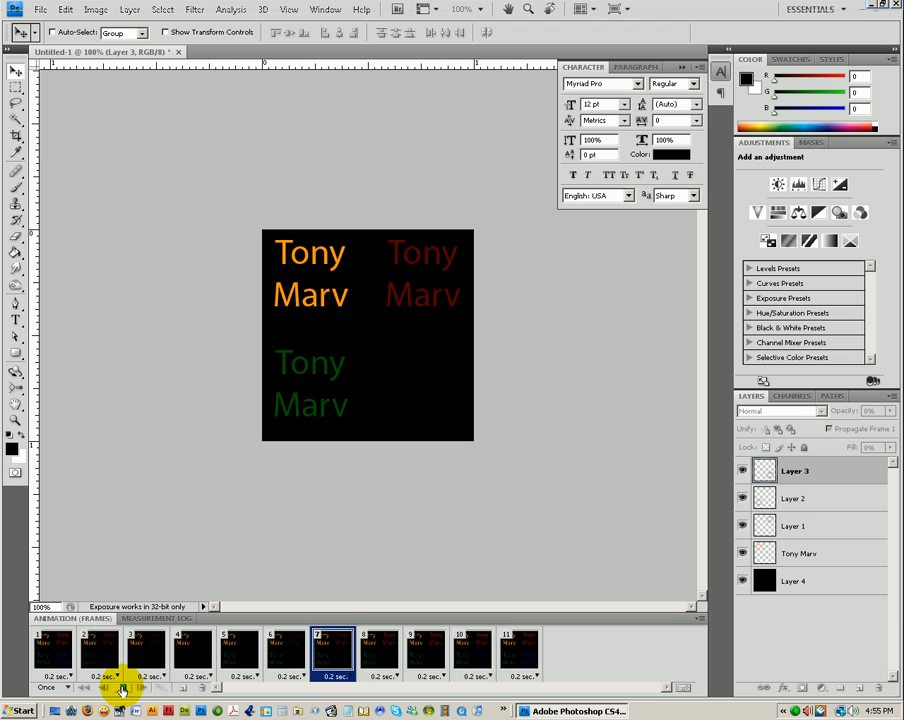
left_click(104, 688)
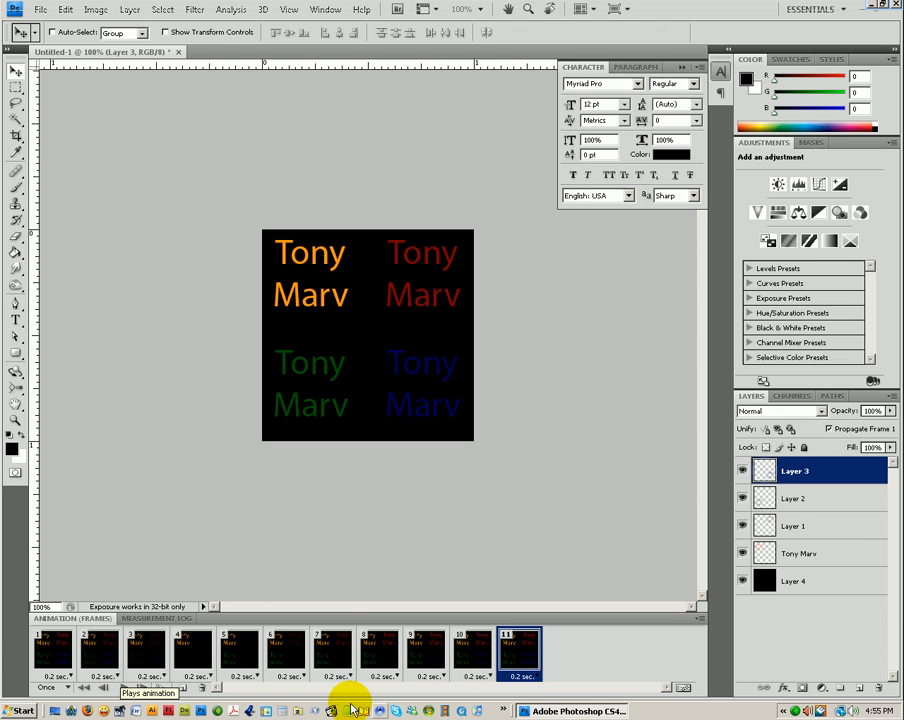
Bring up Save for Web & Devices for the animated document
left_click(40, 8)
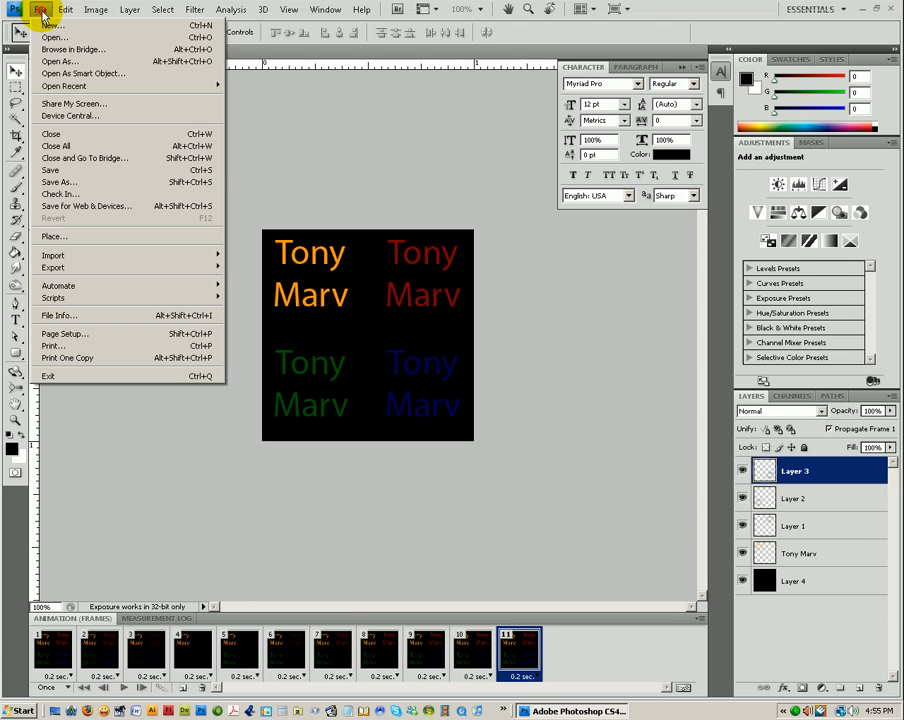
mouse_move(126, 206)
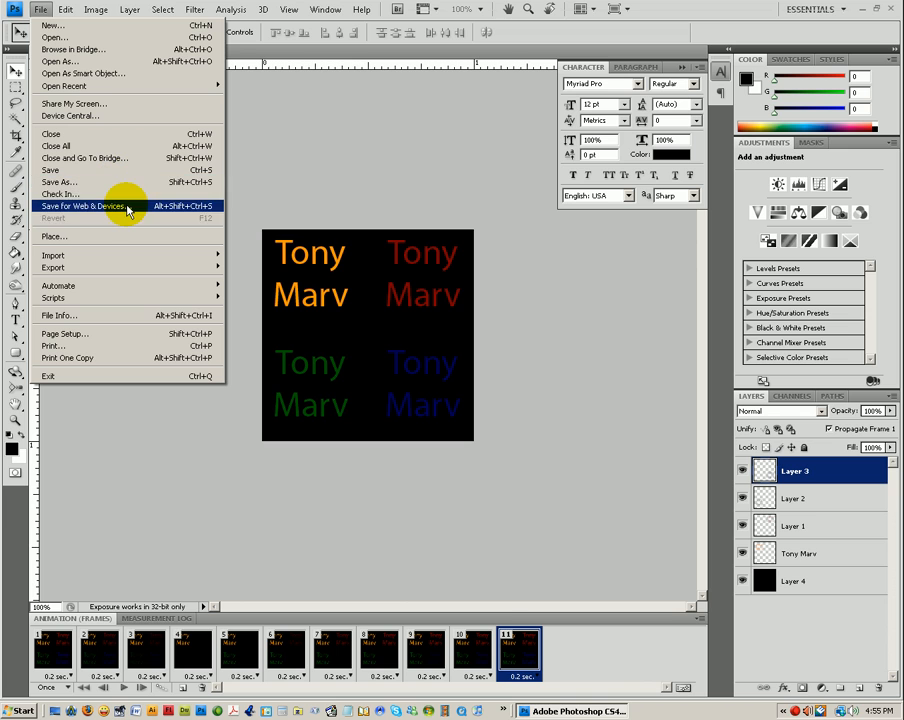
left_click(92, 206)
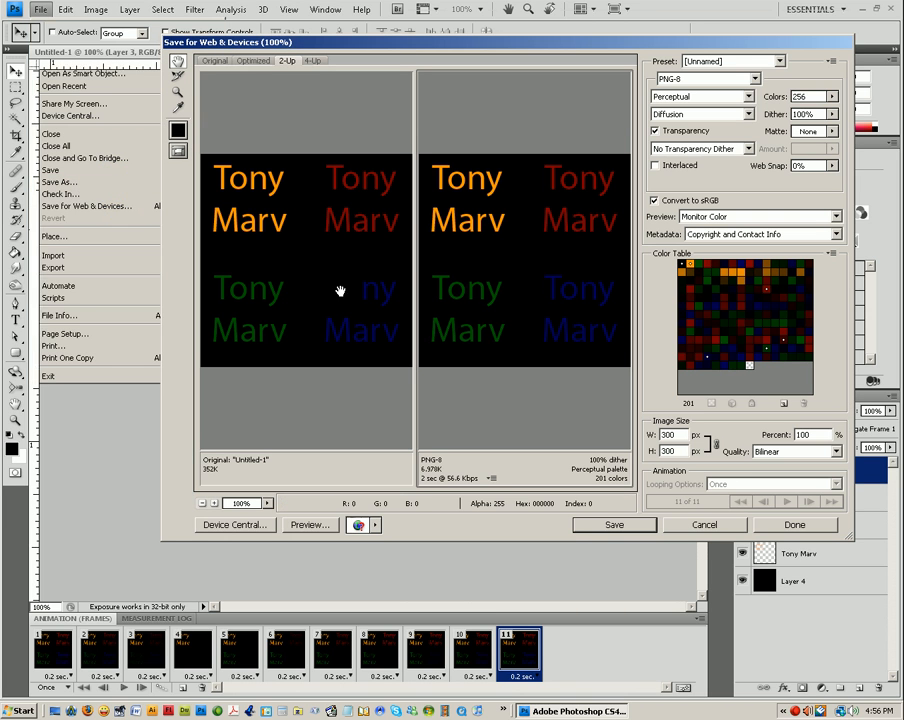
Switch the export format from PNG-8 to GIF, preview it, and start saving
left_click(710, 80)
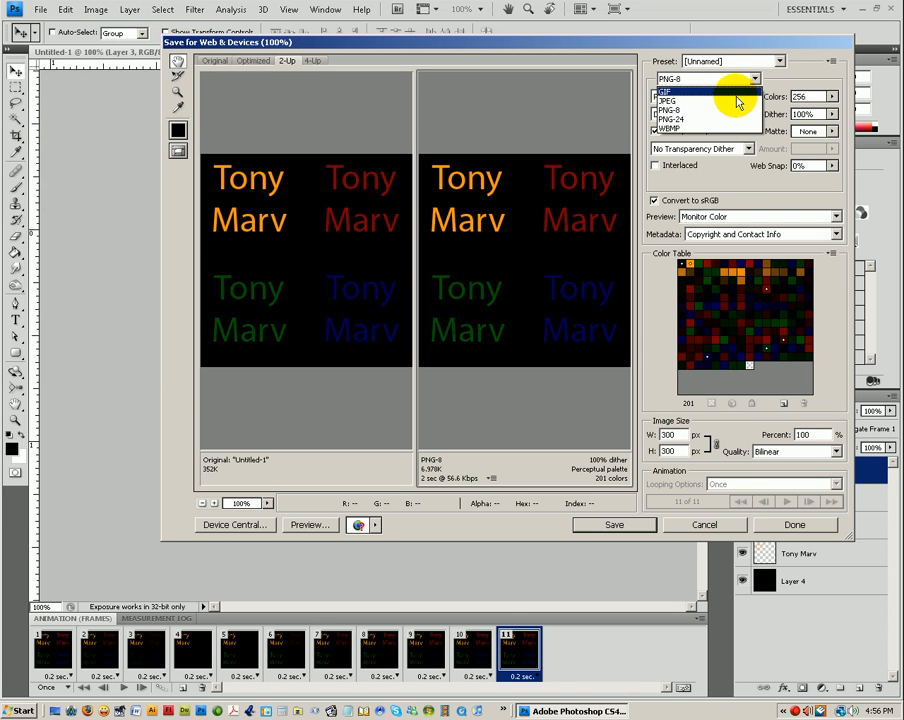
left_click(664, 92)
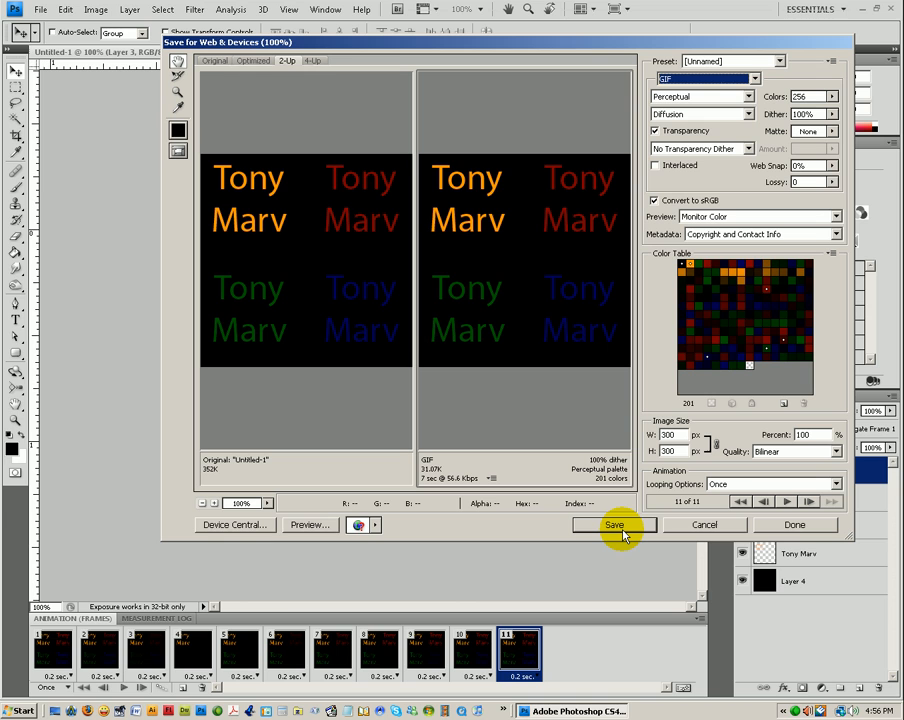
mouse_move(344, 548)
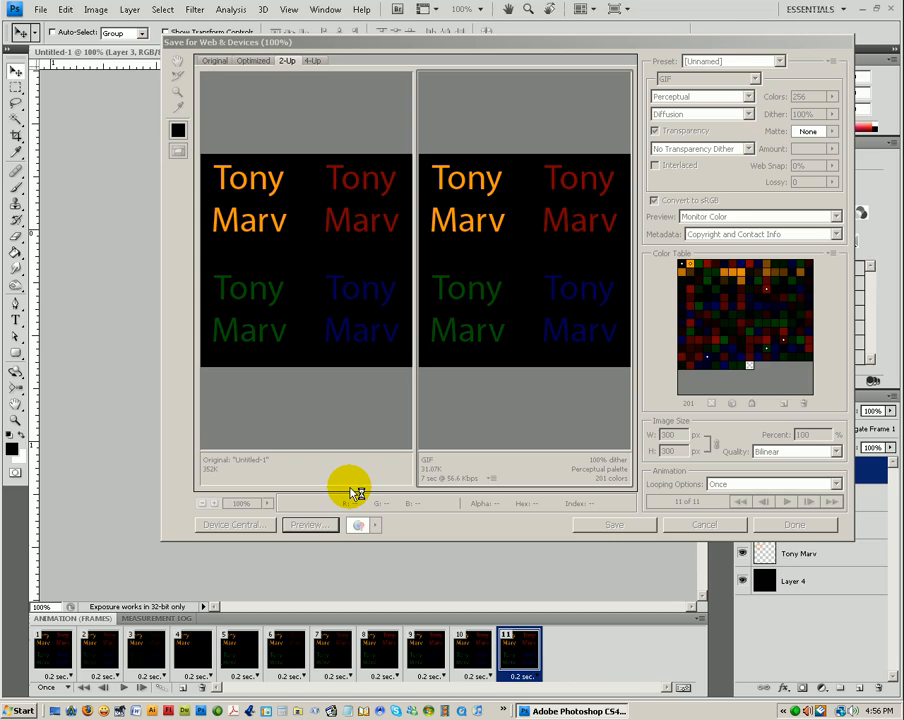
left_click(306, 524)
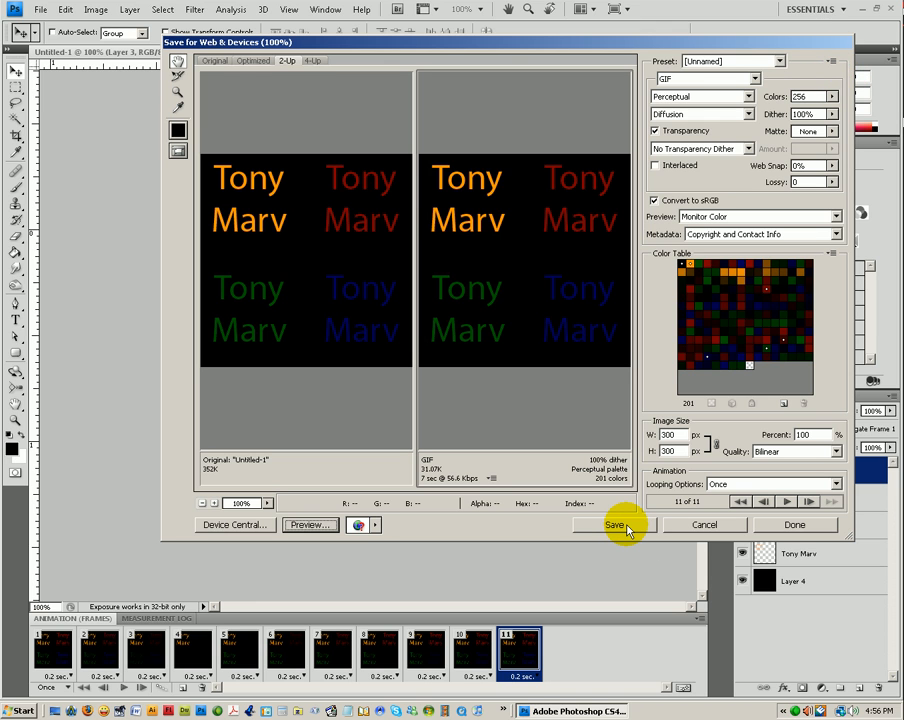
left_click(614, 524)
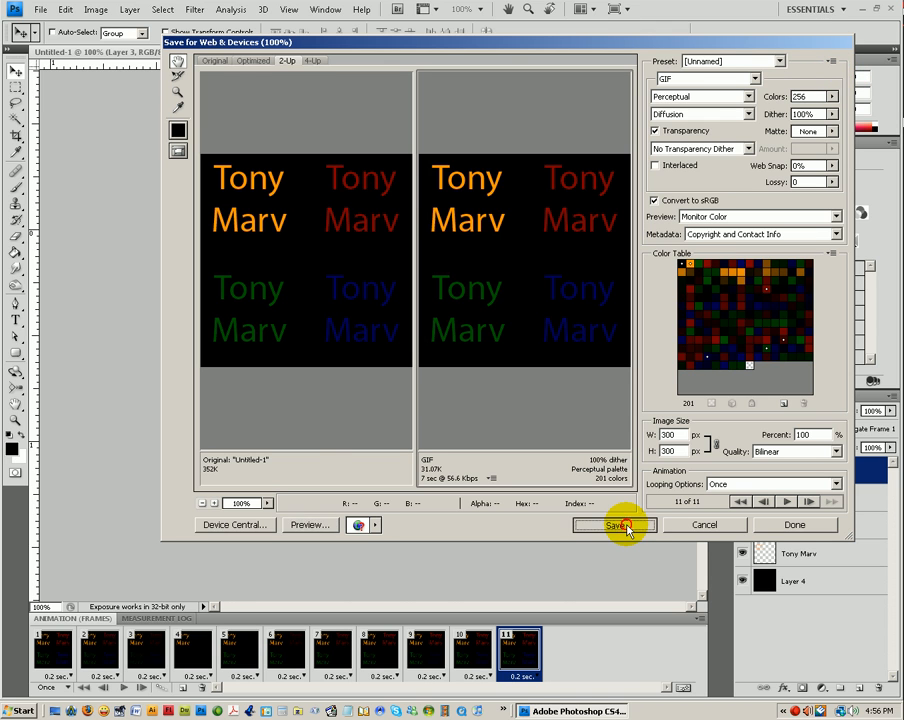
Cancel the Save Optimized As dialog and close Save for Web without exporting
left_click(616, 524)
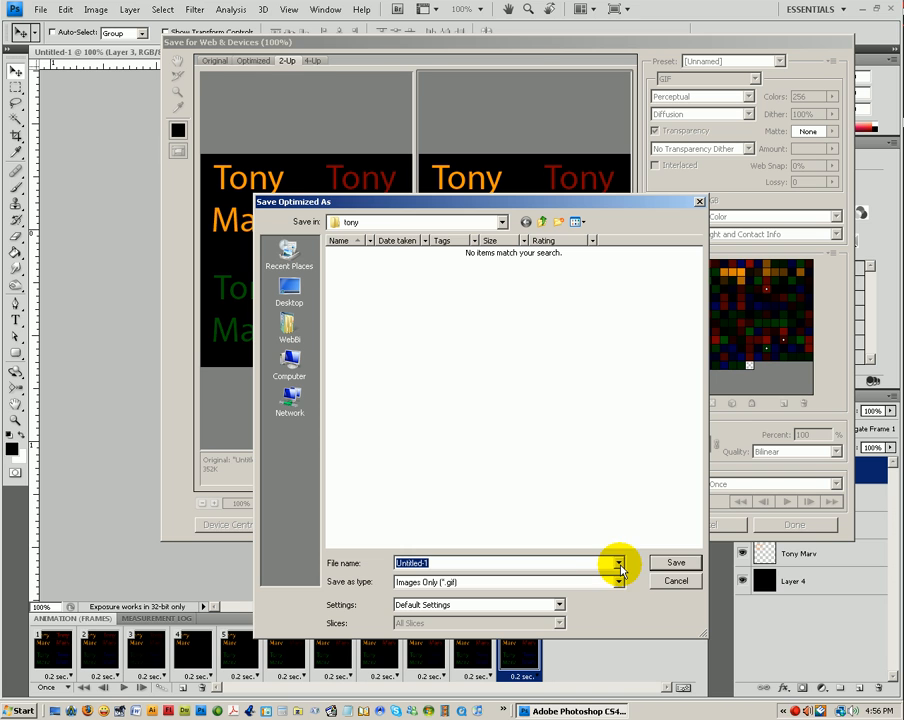
mouse_move(688, 580)
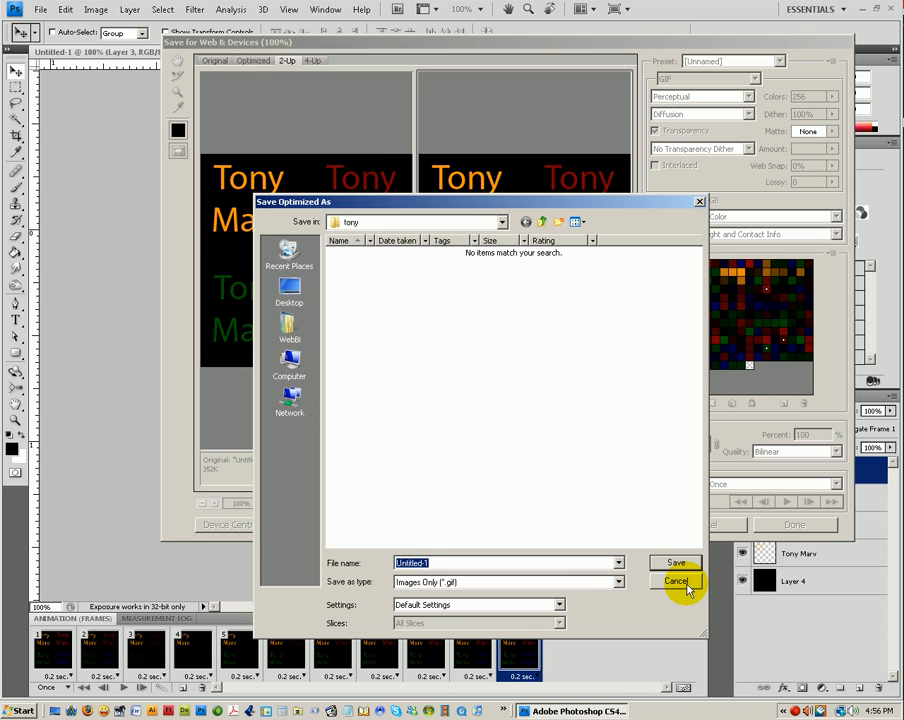
left_click(676, 580)
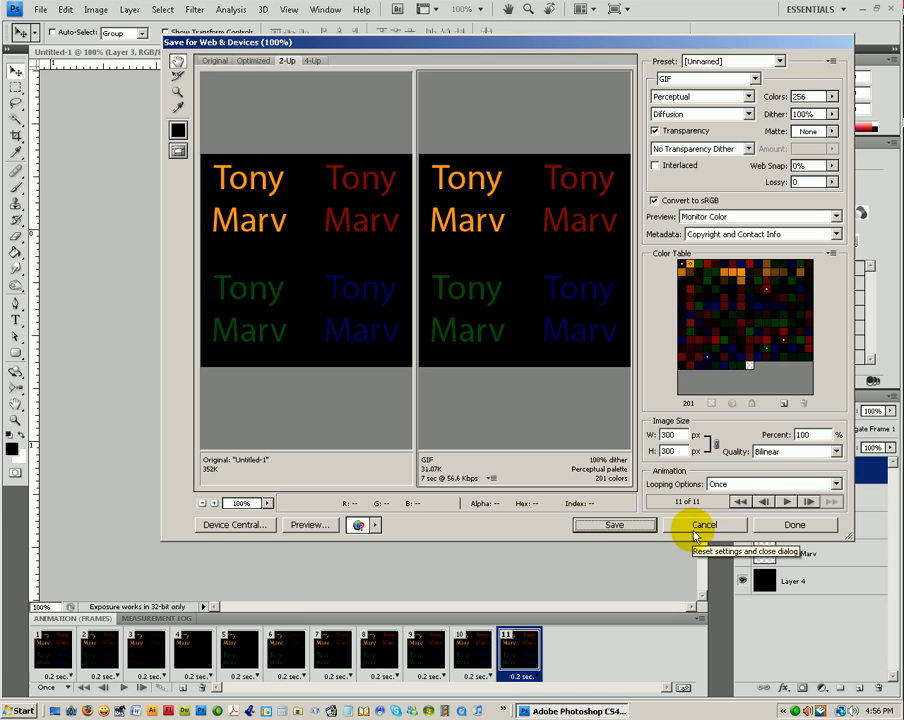
left_click(704, 524)
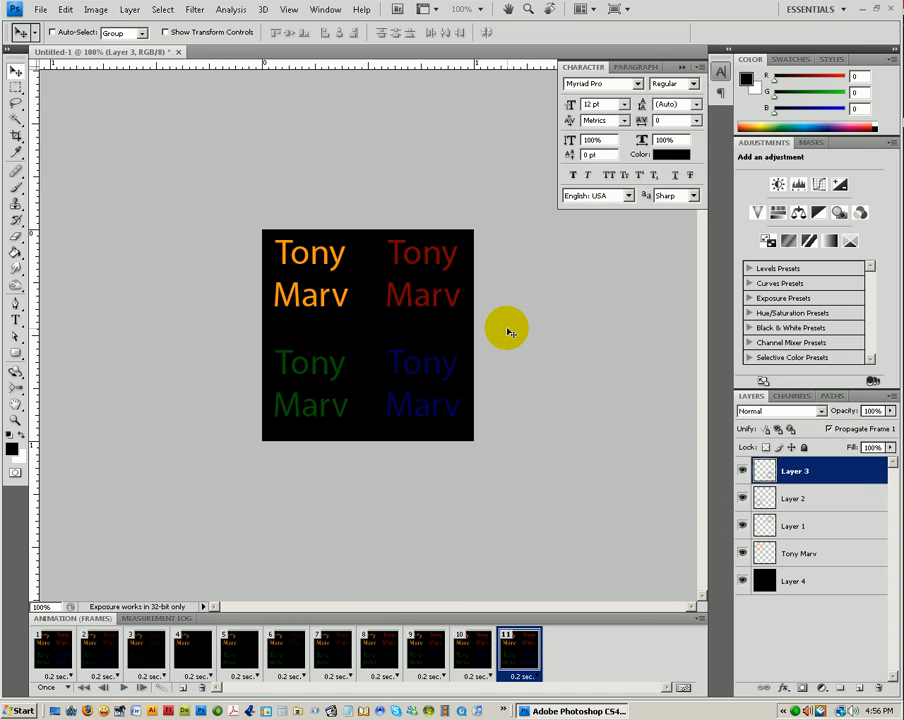
mouse_move(664, 364)
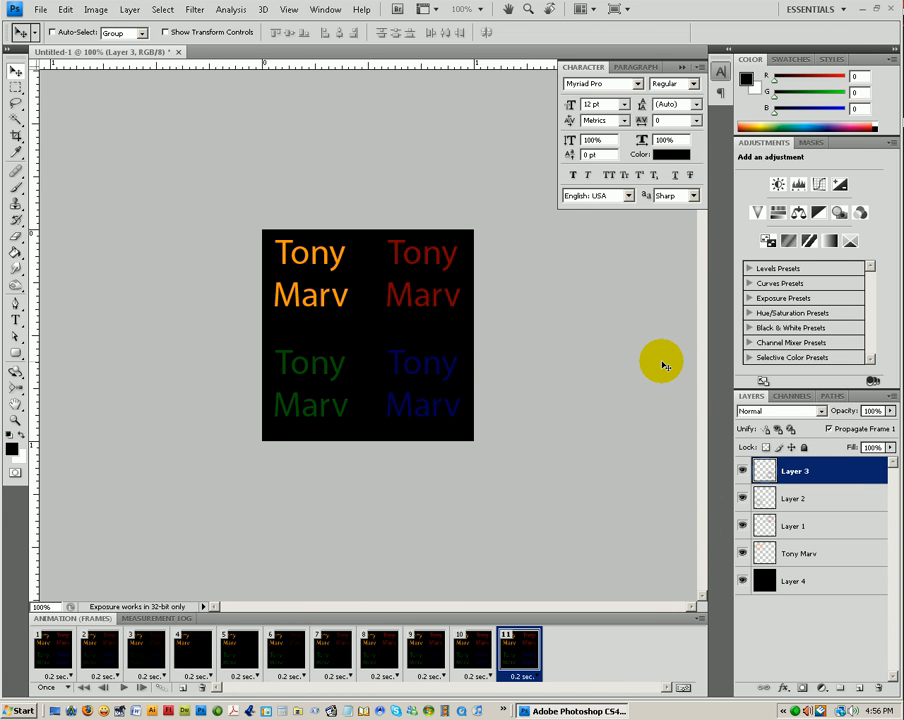
mouse_move(20, 118)
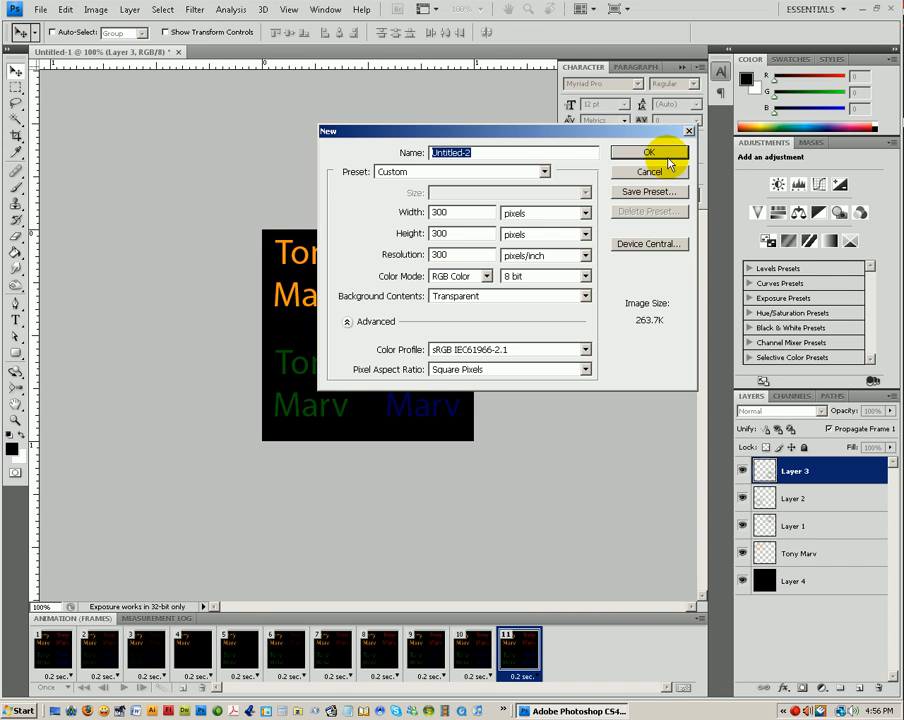
Confirm the new 300×300-pixel transparent document
left_click(648, 152)
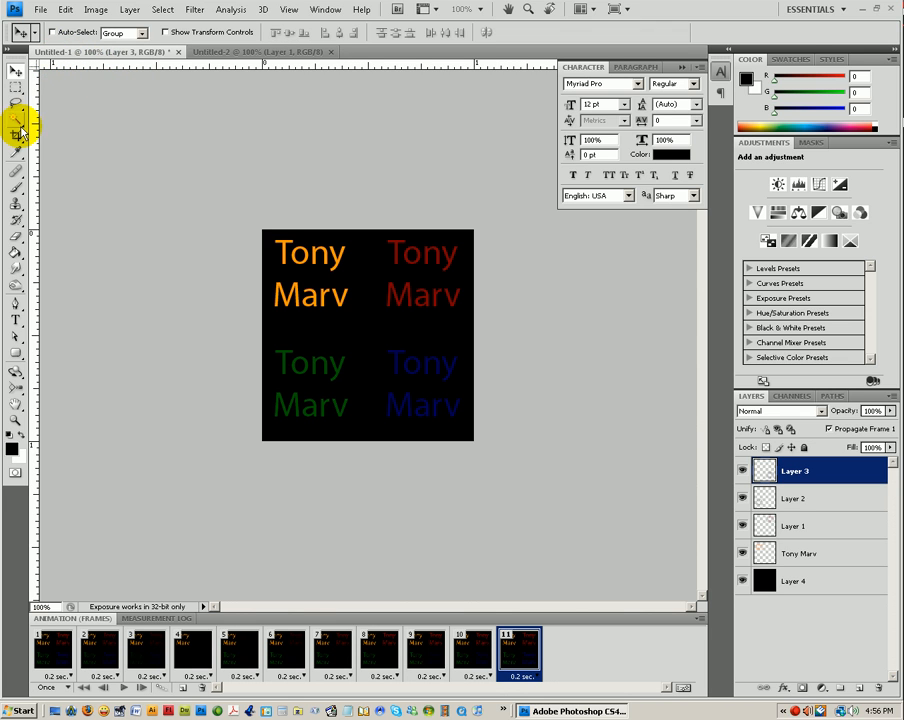
Magic Wand the black background and invert the selection onto the Tony Marv lettering
left_click(16, 132)
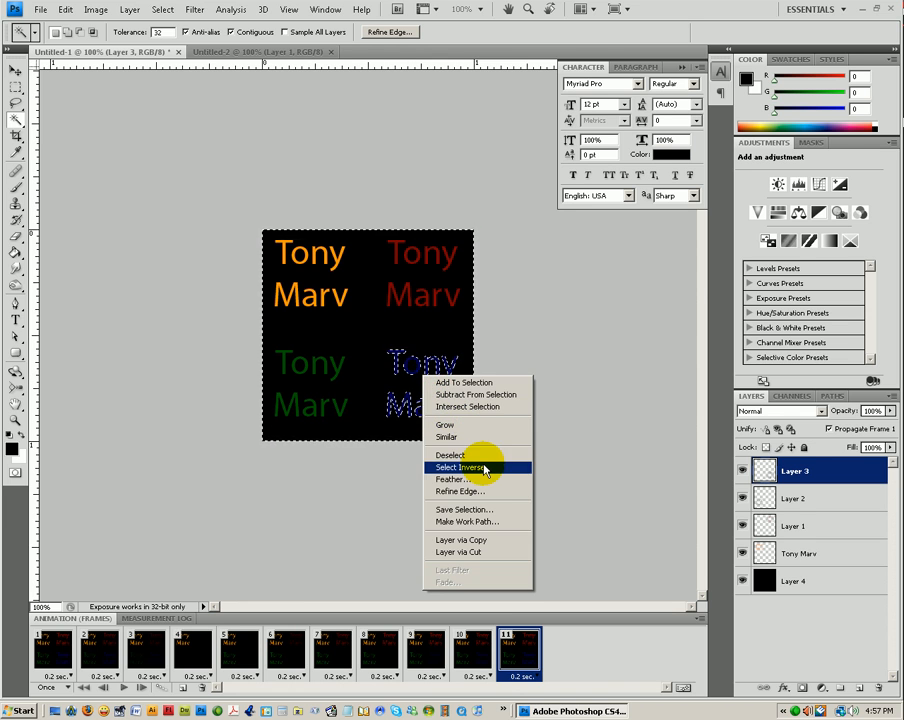
left_click(464, 468)
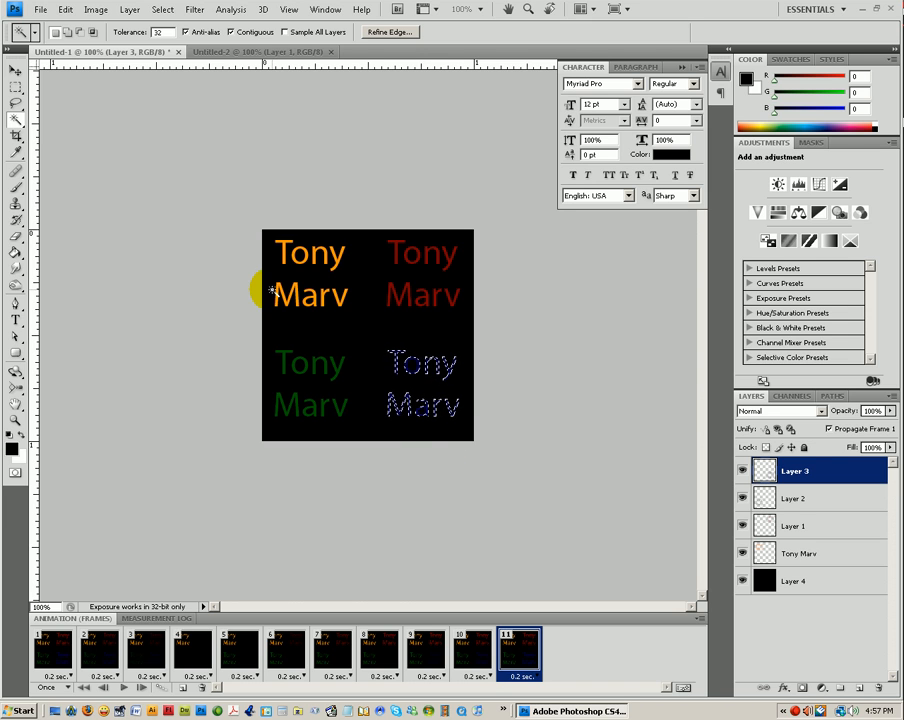
left_click(40, 8)
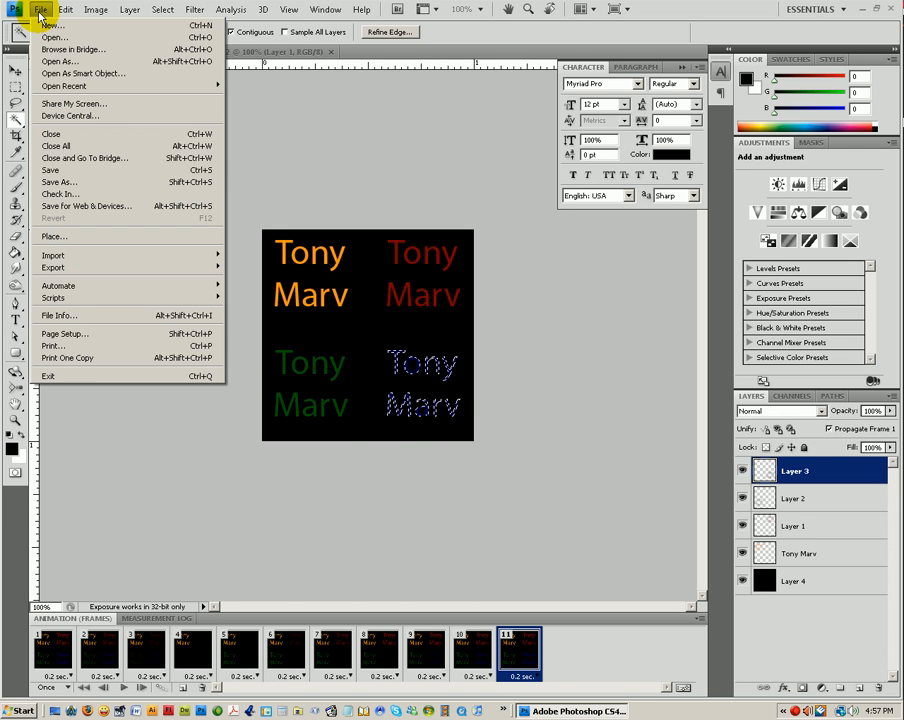
mouse_move(128, 168)
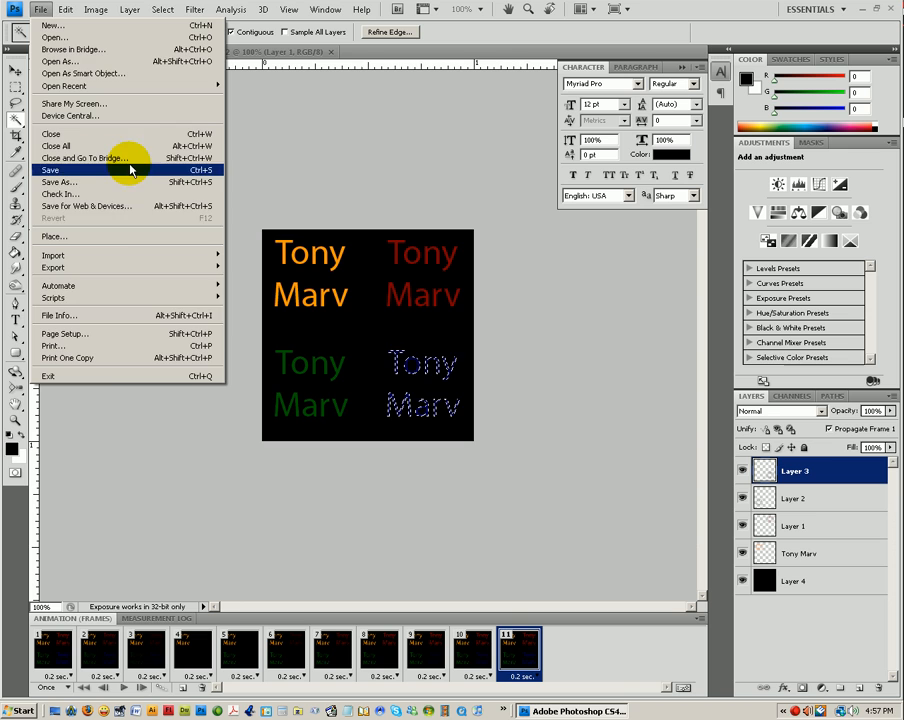
left_click(64, 8)
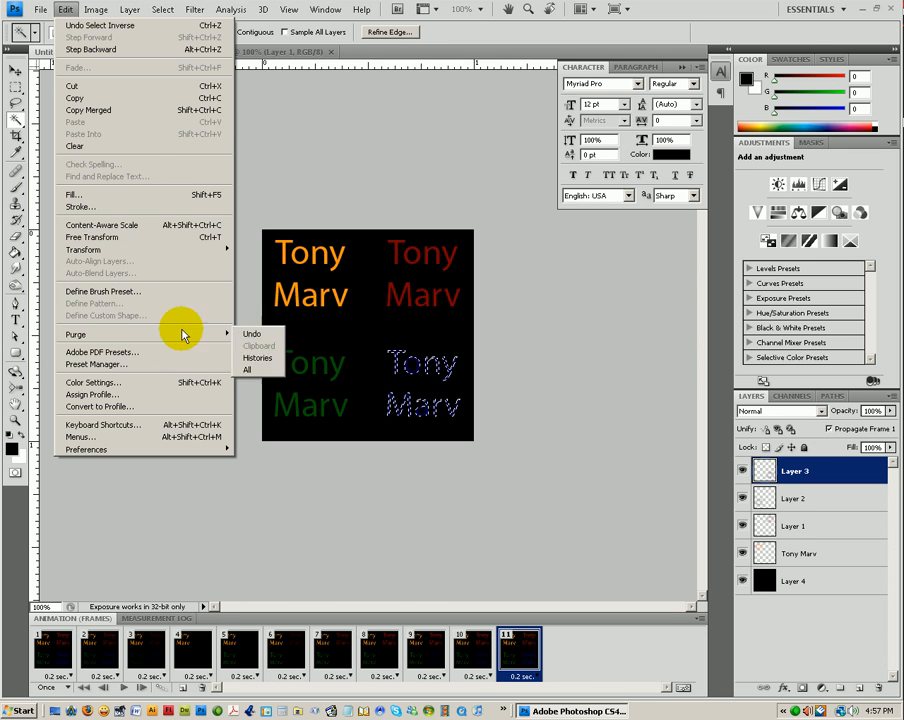
Define the selected lettering as a 'Tony Marv' brush preset
left_click(104, 292)
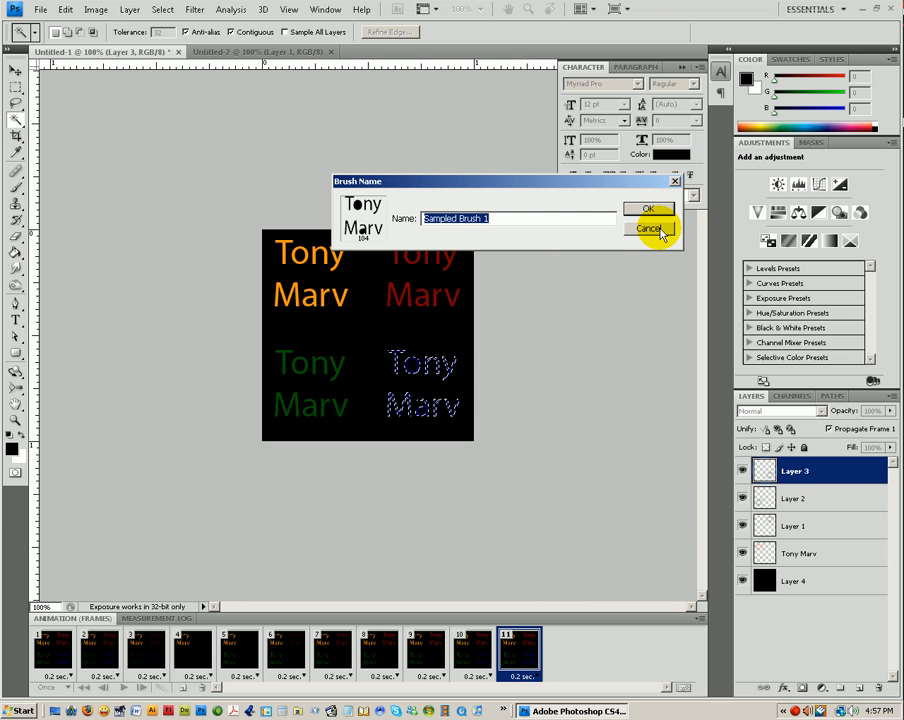
left_click(648, 228)
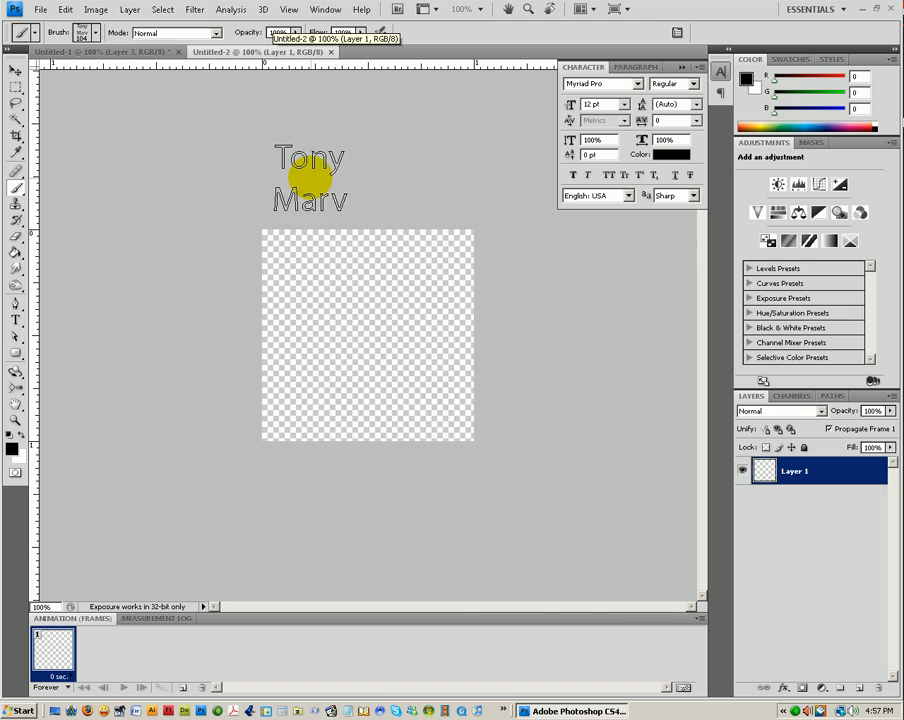
Stamp the Tony Marv brush repeatedly across the transparent canvas, then close it without saving
left_click_drag(310, 176, 320, 280)
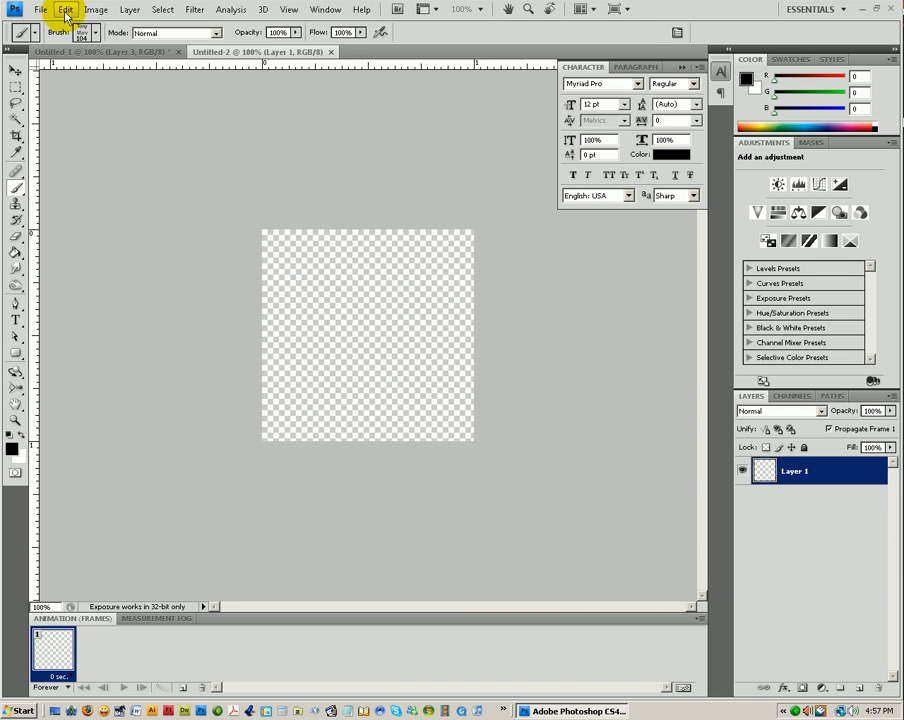
mouse_move(96, 10)
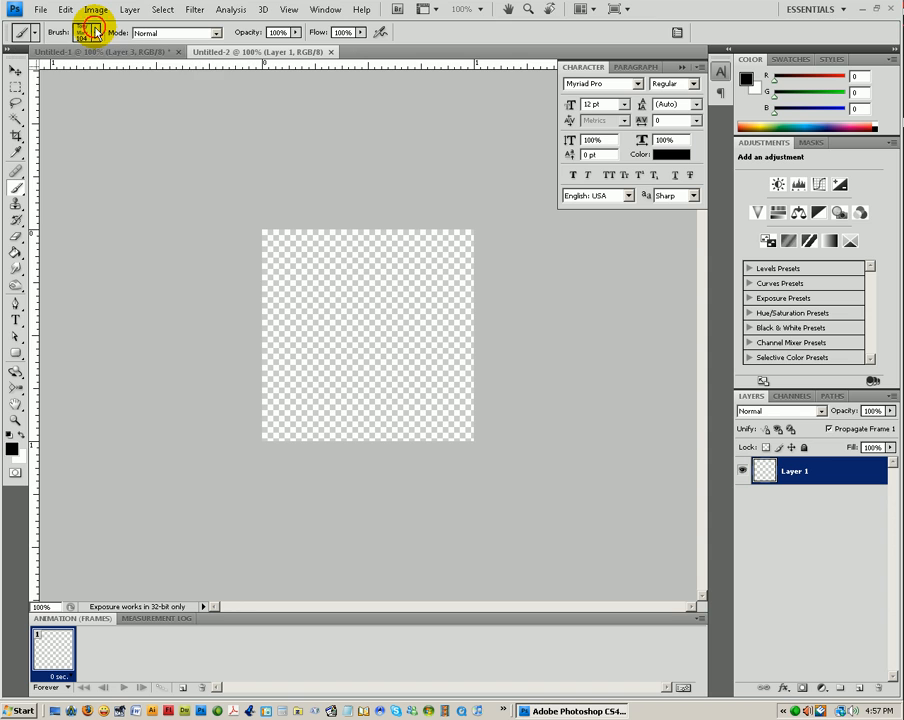
type("Tony")
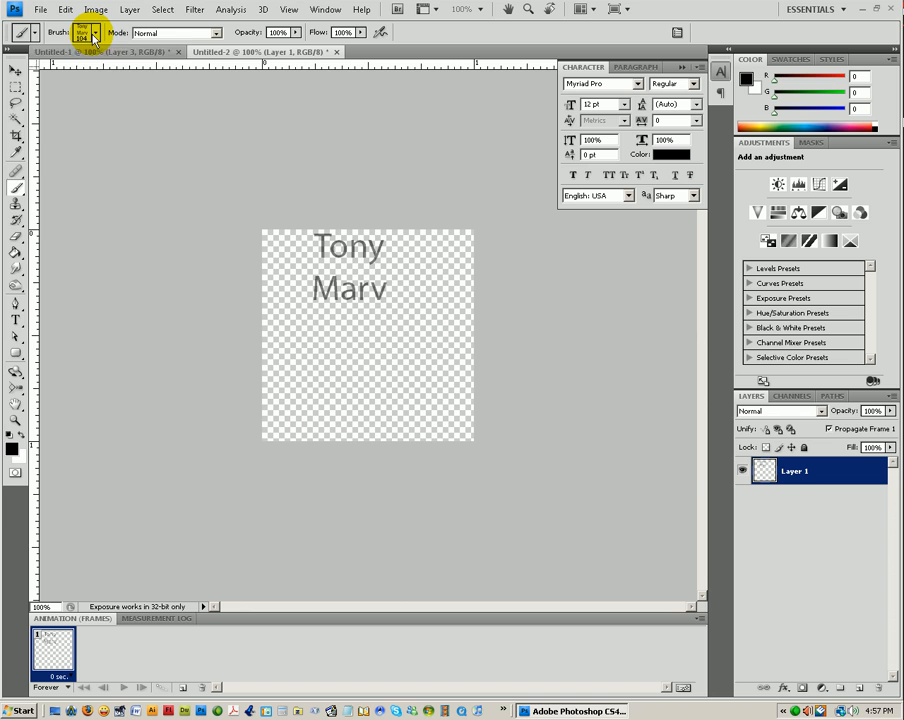
left_click(92, 32)
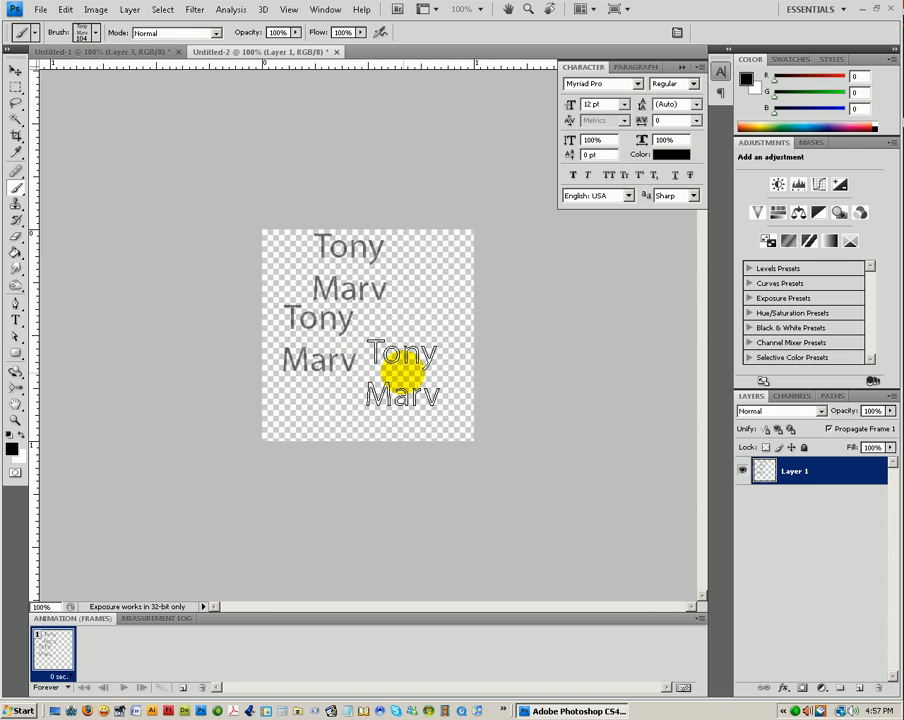
left_click_drag(400, 376, 424, 260)
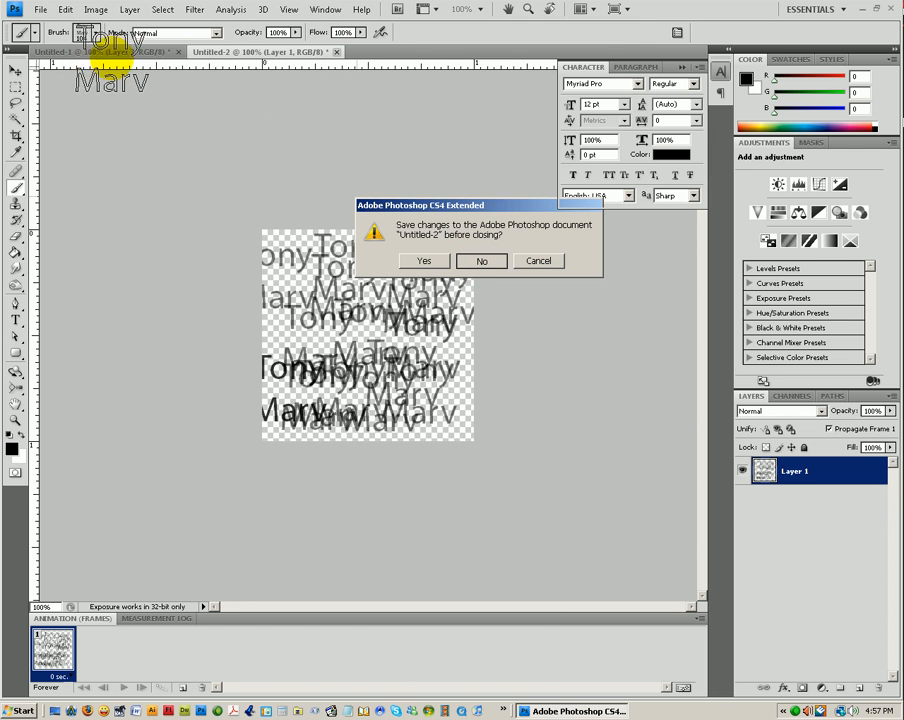
left_click(480, 260)
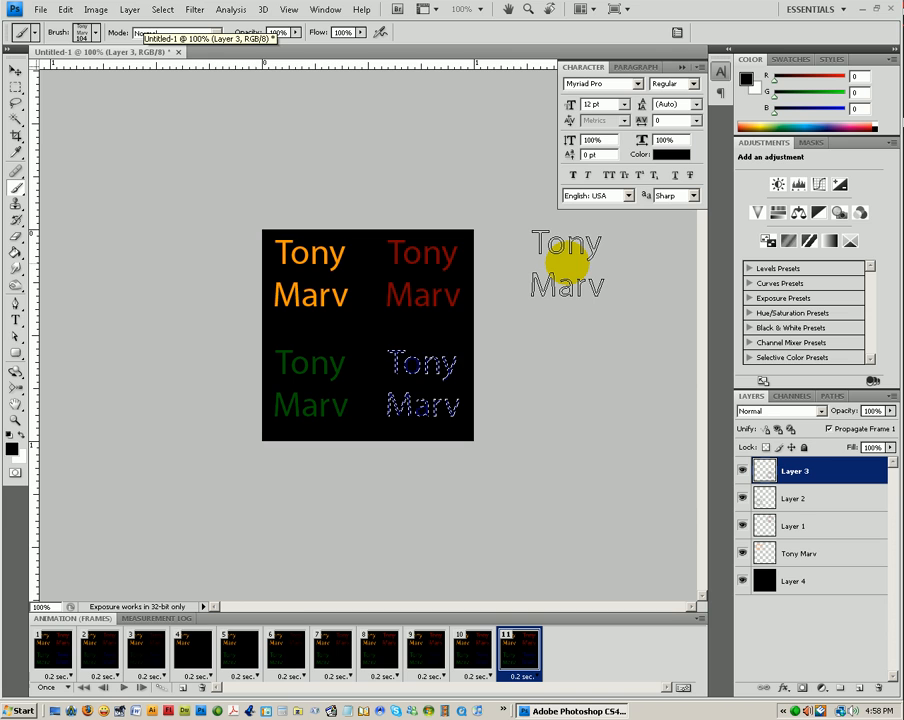